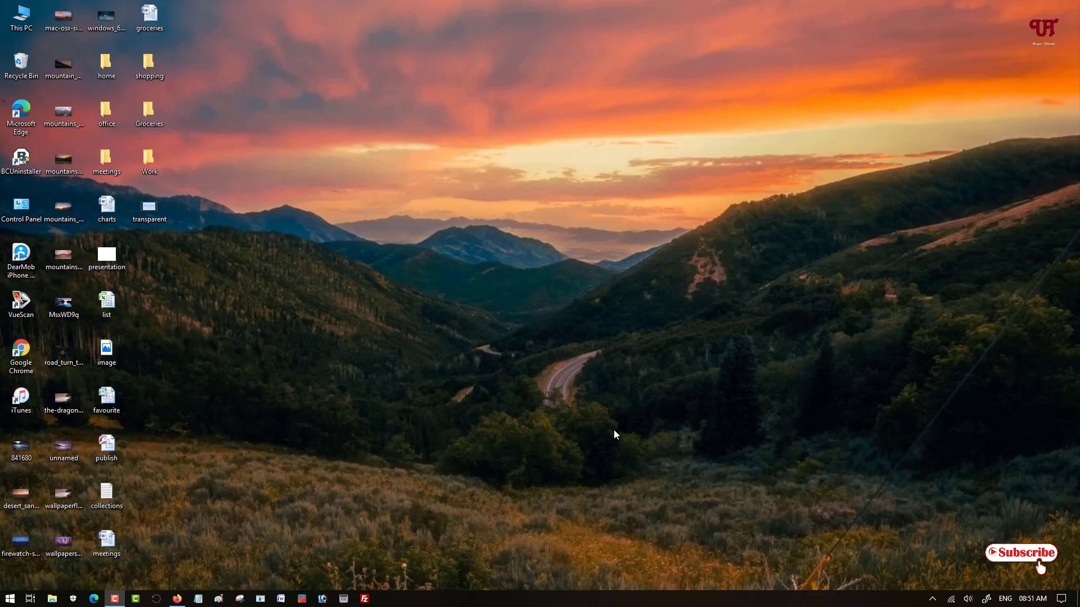
mouse_move(561, 402)
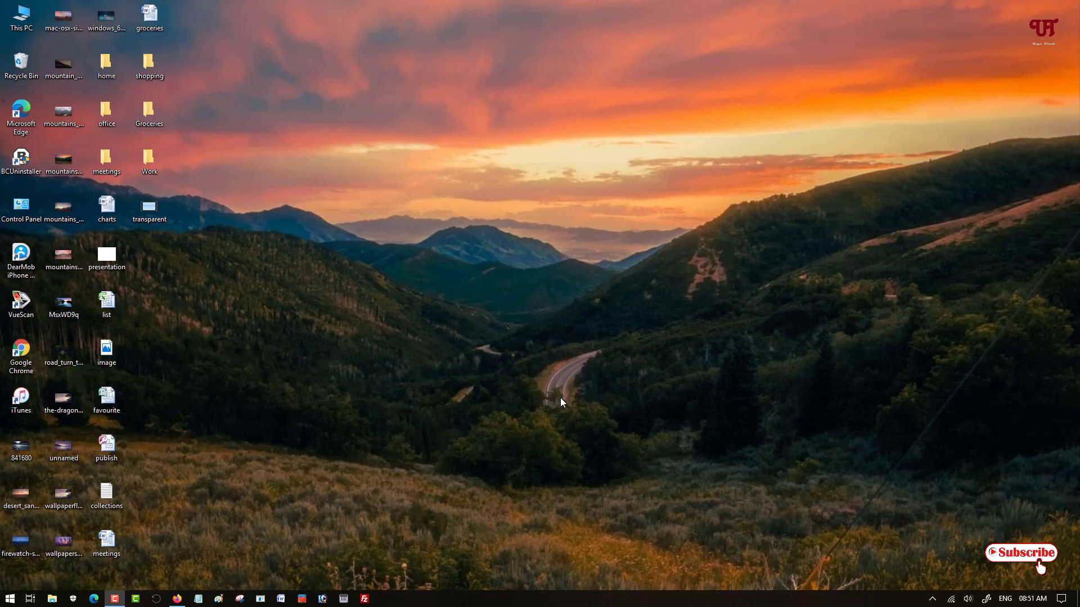
mouse_move(562, 422)
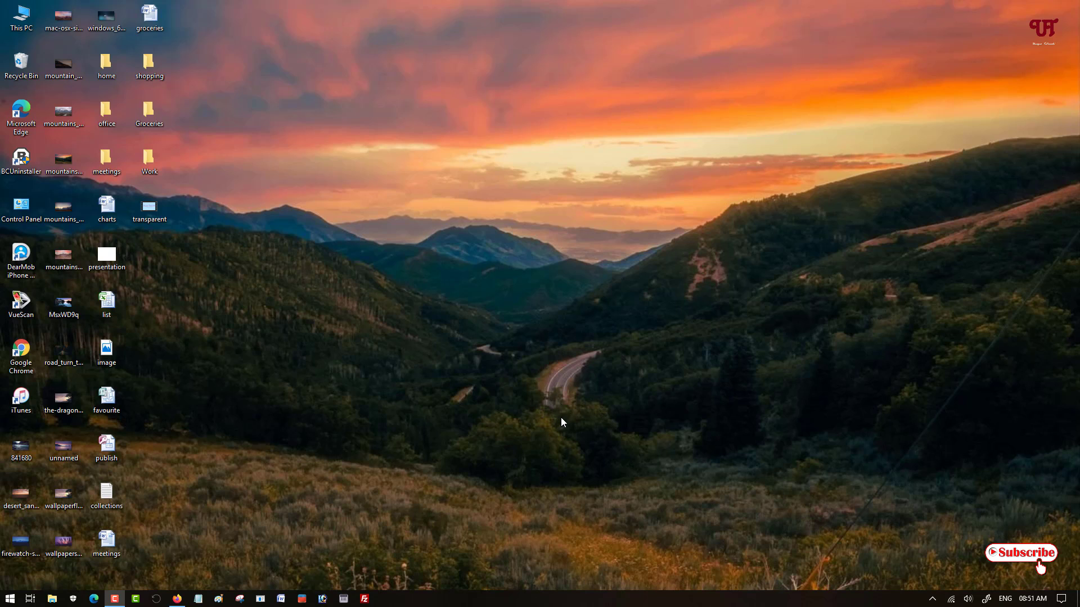
mouse_move(573, 418)
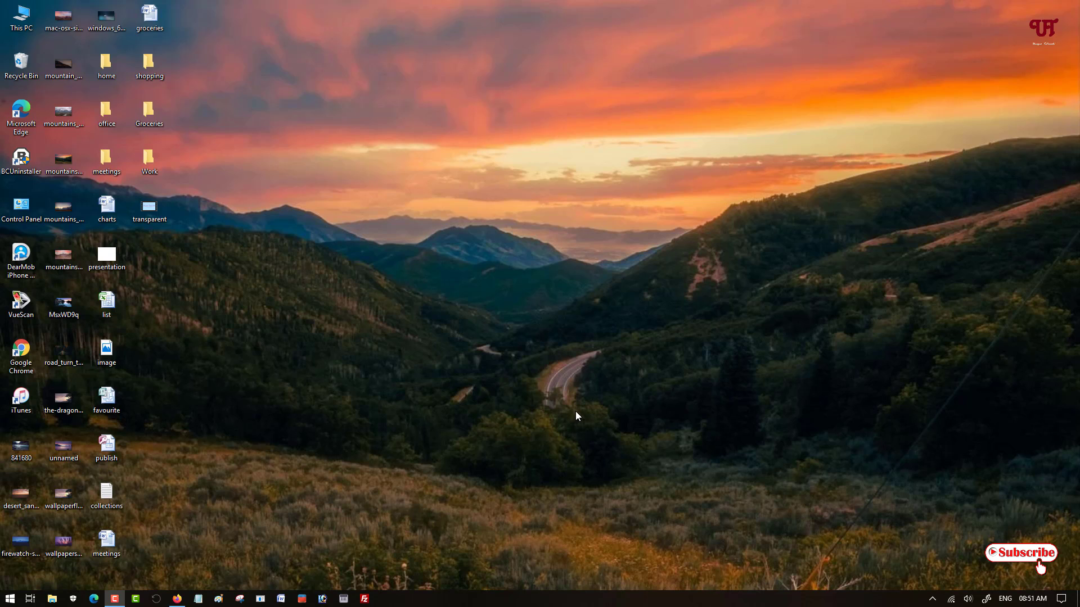
mouse_move(582, 413)
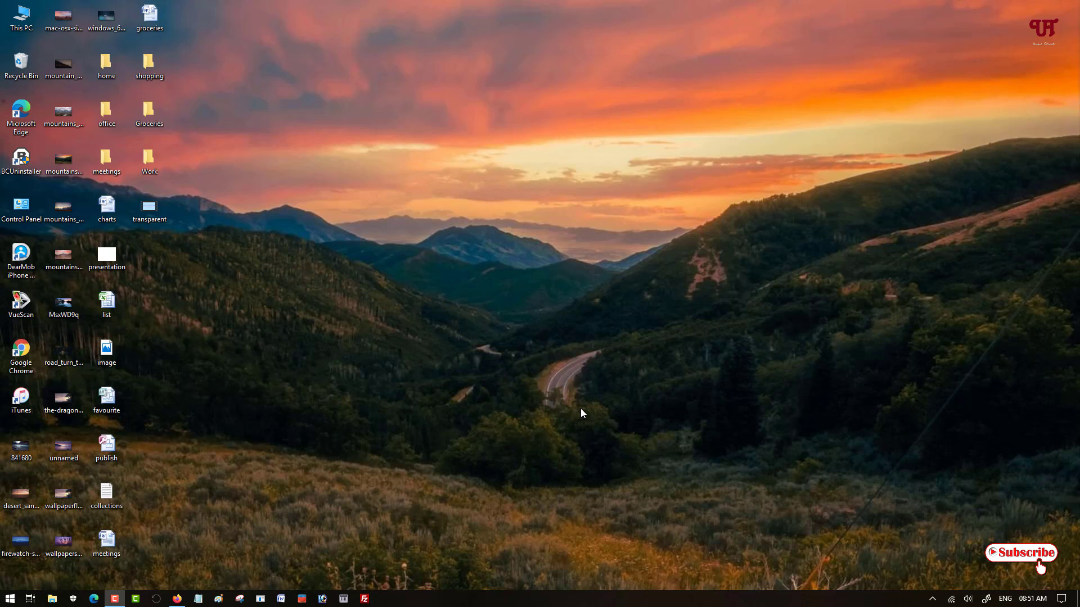
mouse_move(587, 411)
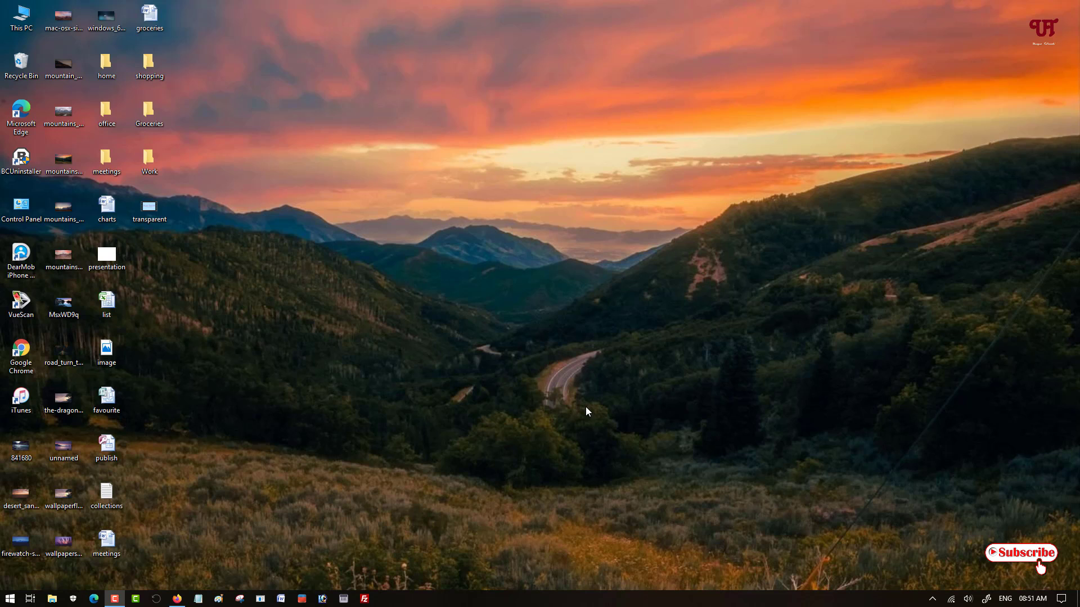
Search Google for 'stardock fences' and open the official Stardock Fences product page.
click(63, 162)
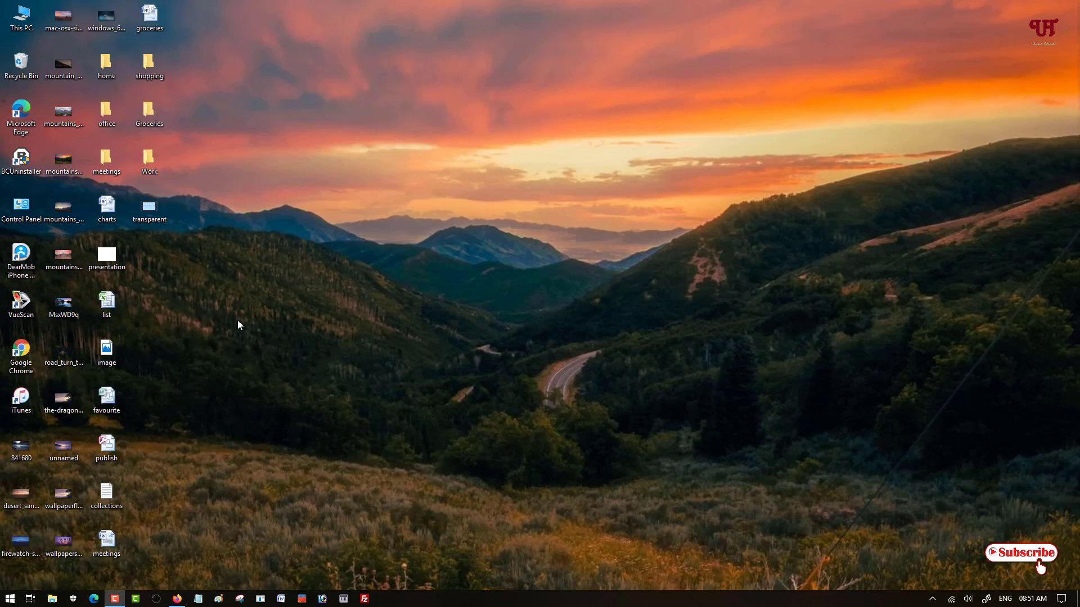
click(106, 301)
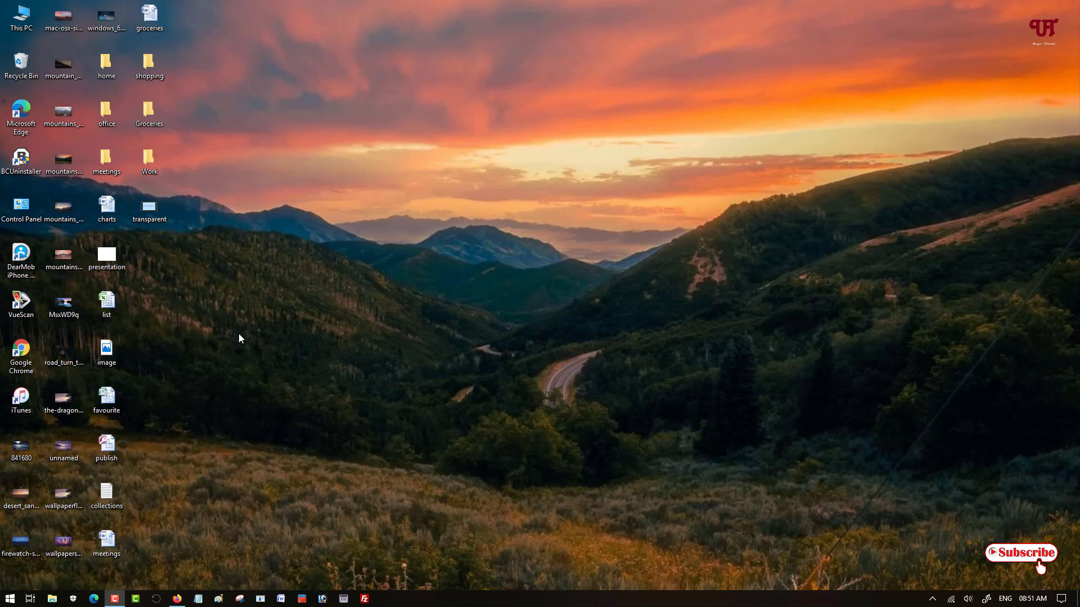
mouse_move(198, 352)
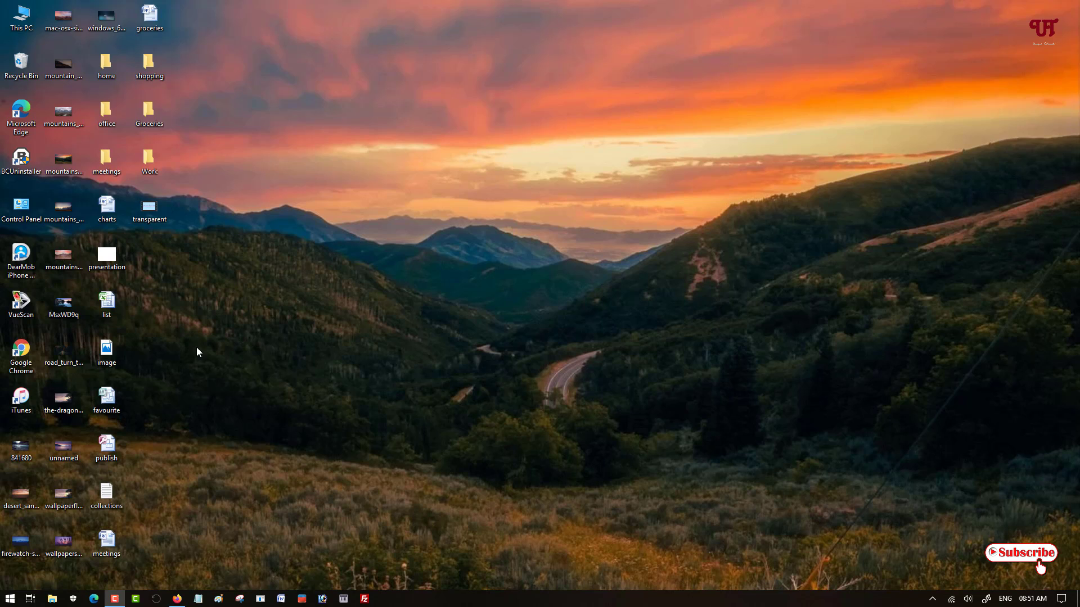
mouse_move(165, 280)
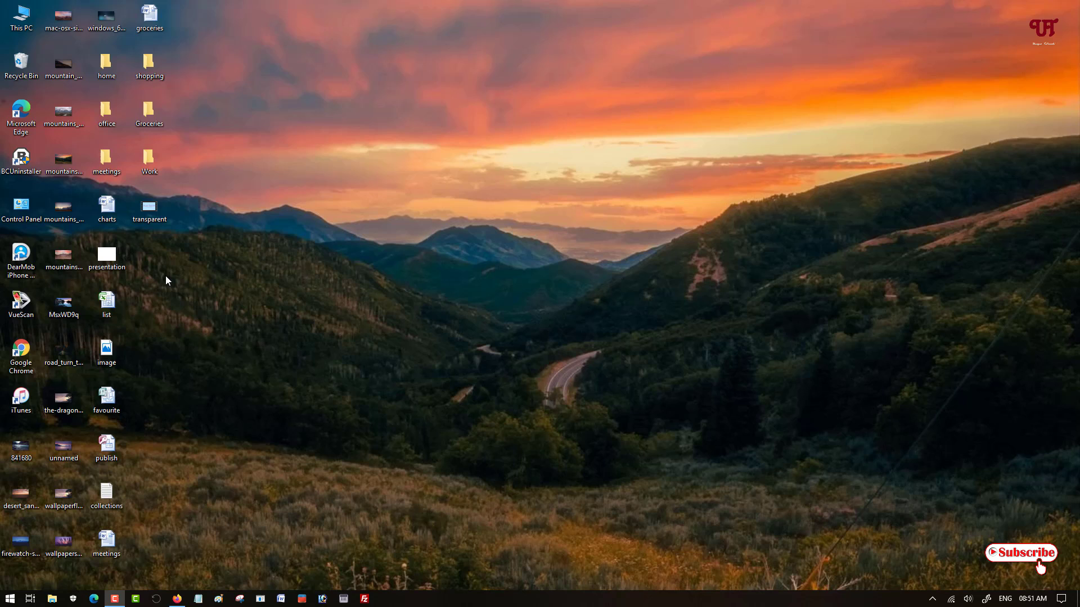
mouse_move(240, 267)
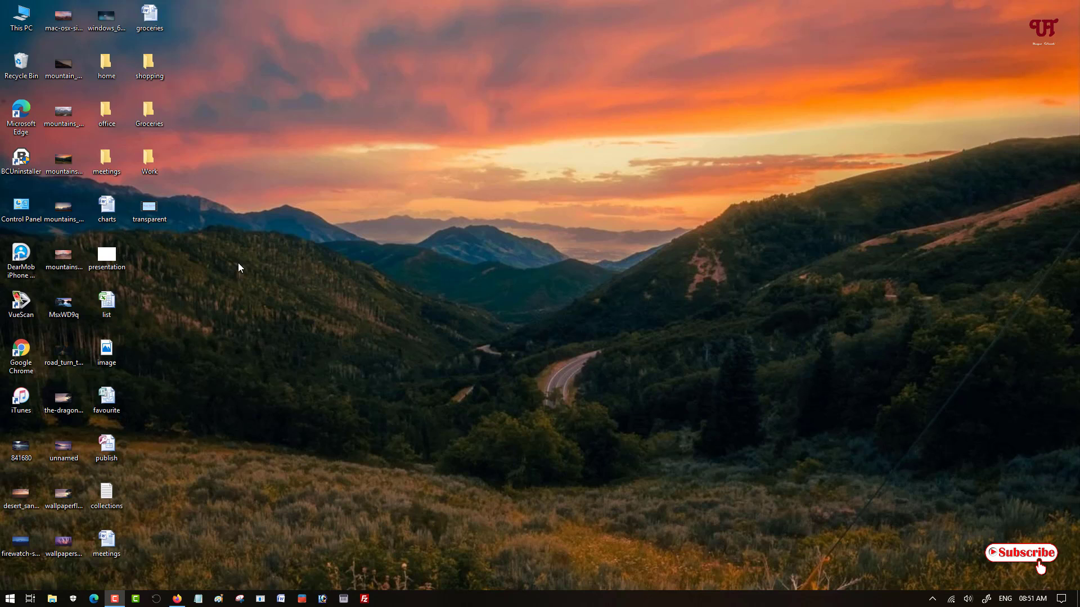
mouse_move(236, 418)
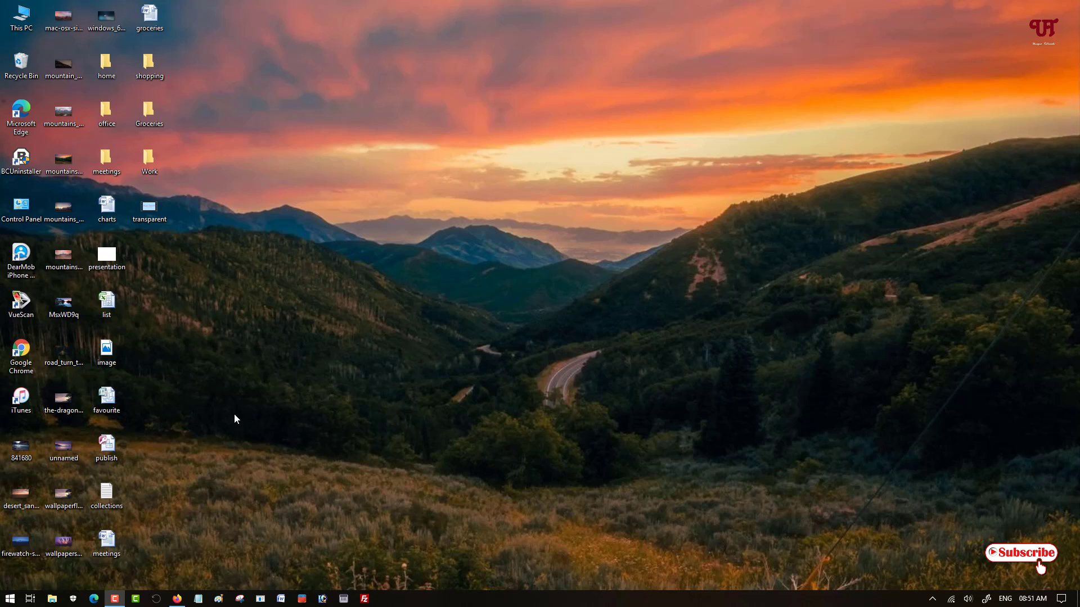
mouse_move(196, 556)
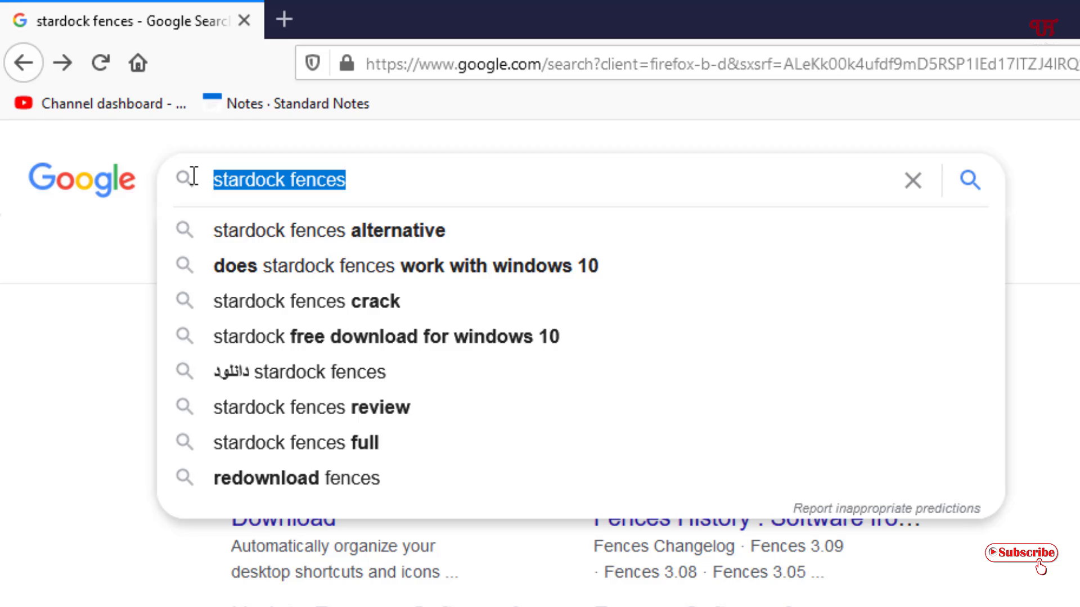
mouse_move(122, 419)
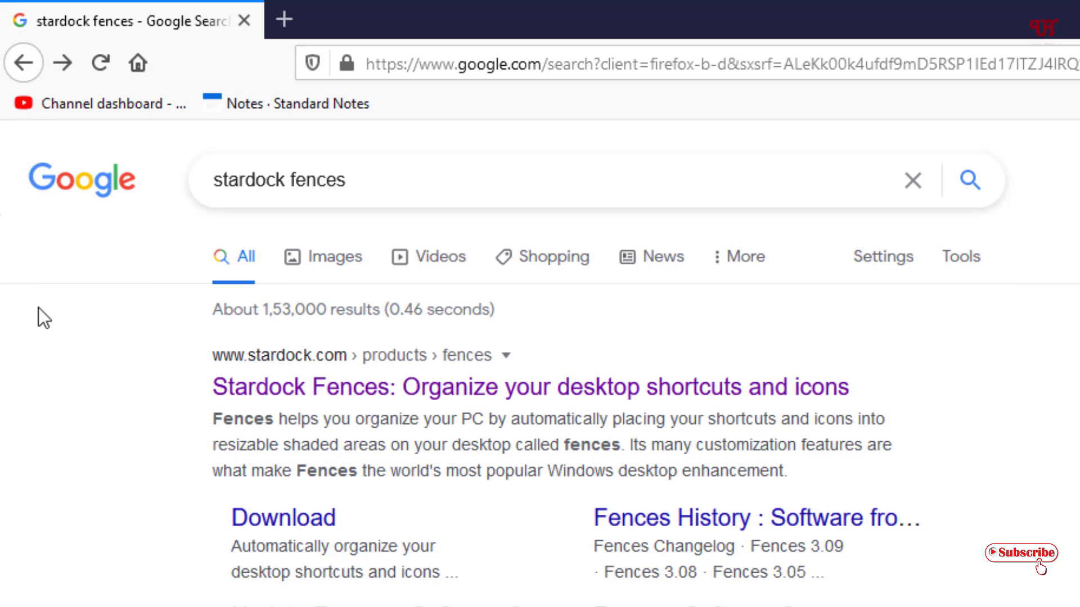
mouse_move(297, 402)
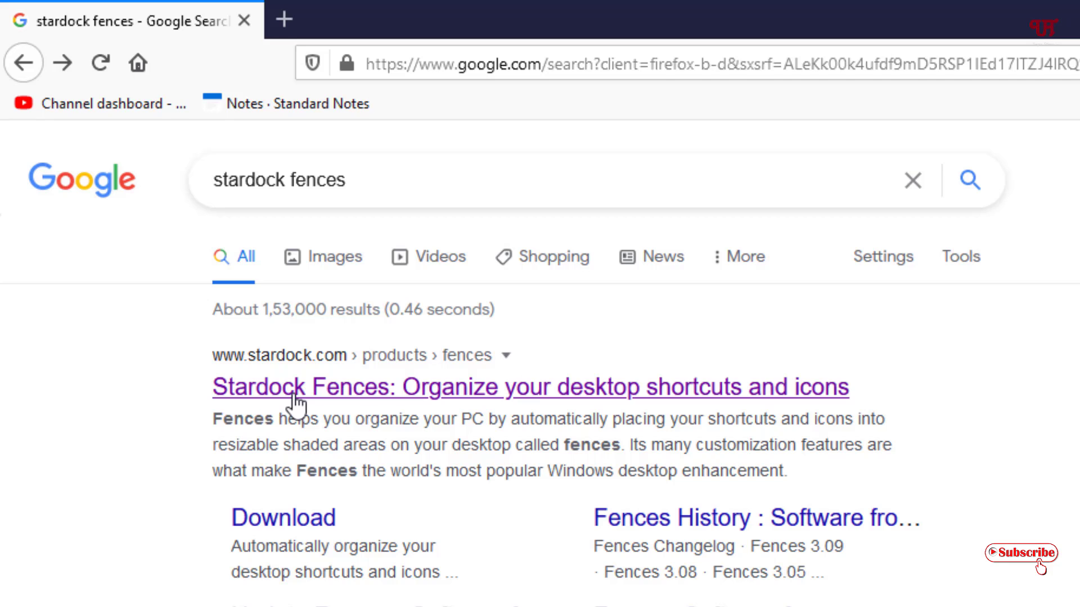
mouse_move(334, 401)
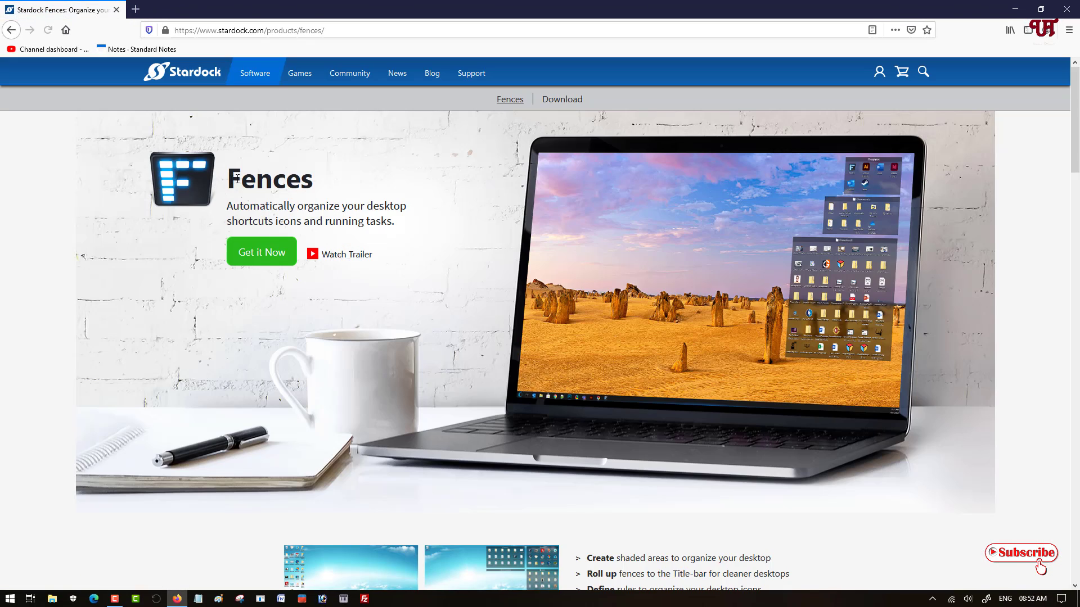
mouse_move(269, 269)
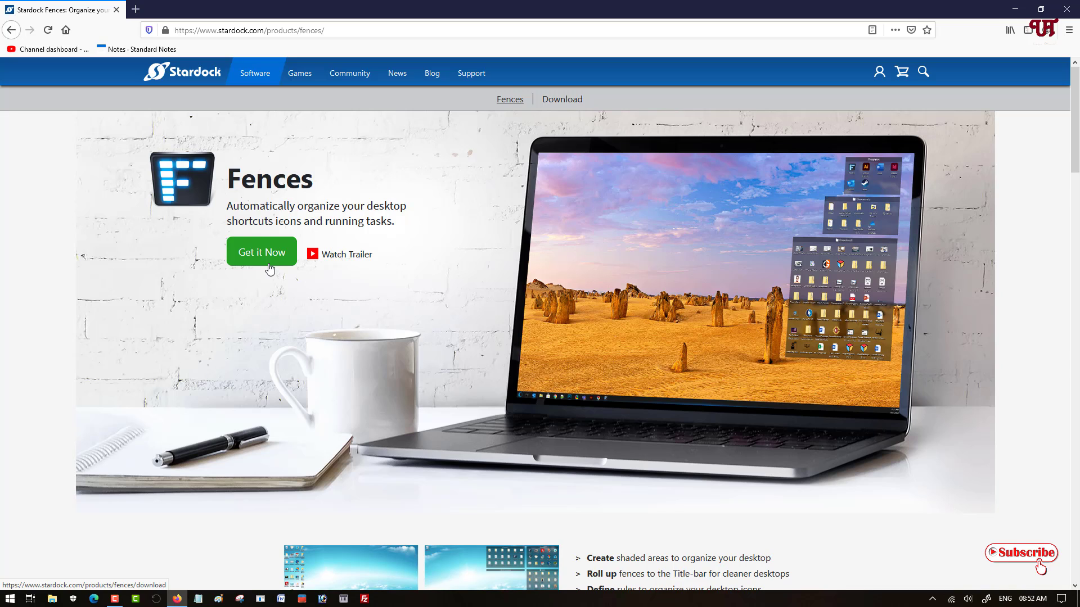
Browse the Fences features overview, then follow Get it Now toward the download page.
scroll(down, 3)
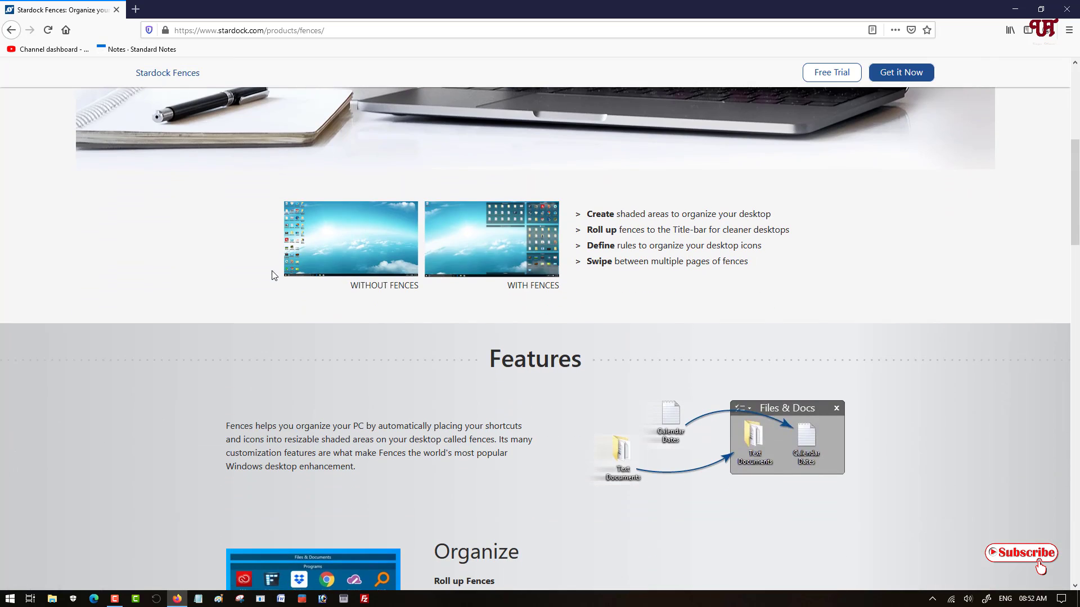
mouse_move(830, 73)
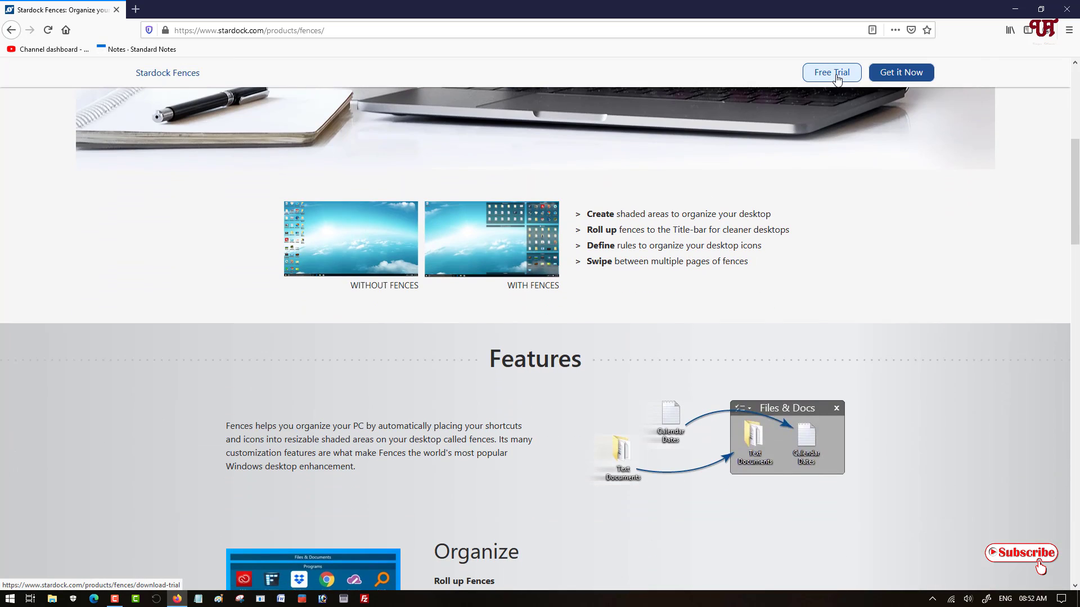
scroll(up, 3)
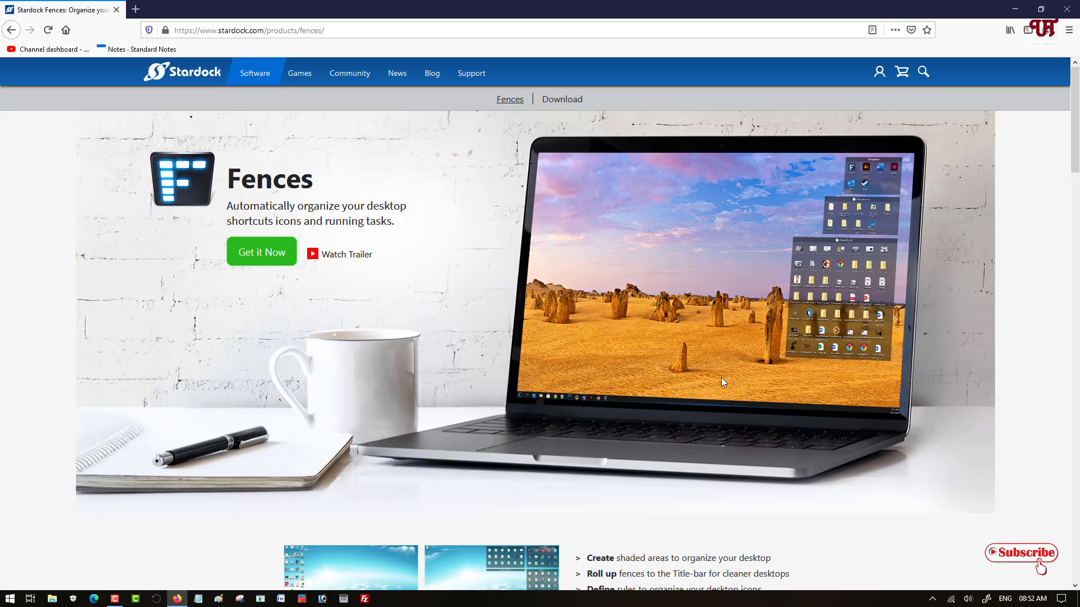
mouse_move(723, 373)
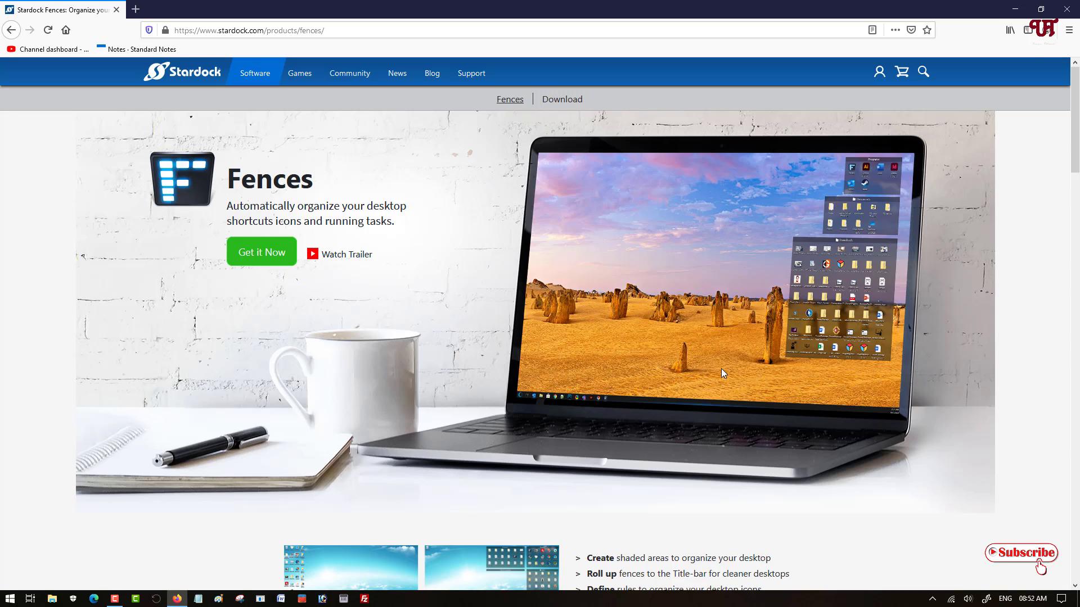
mouse_move(719, 359)
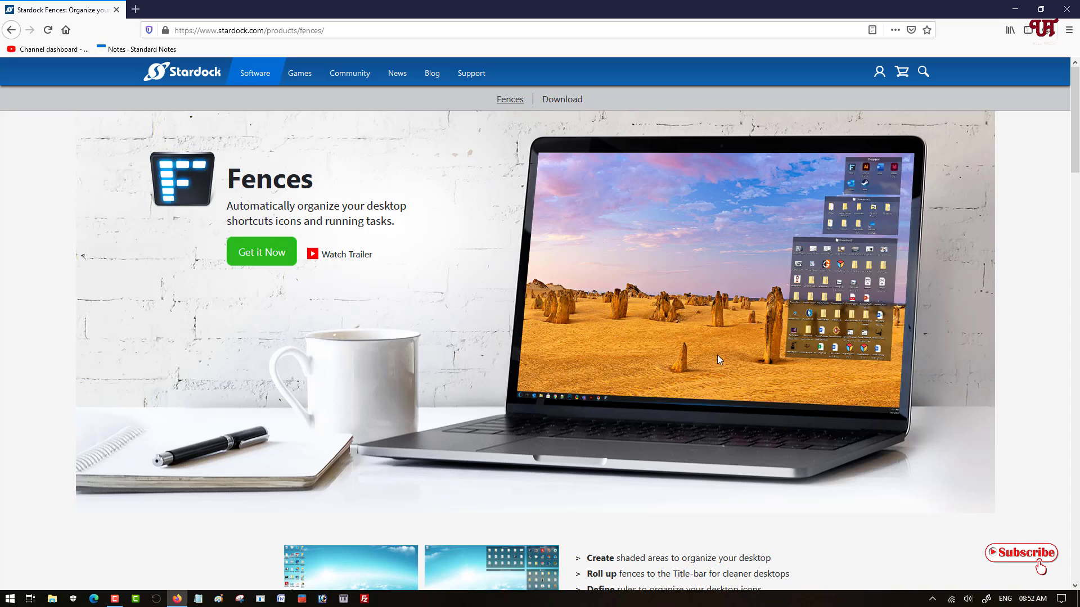
click(261, 251)
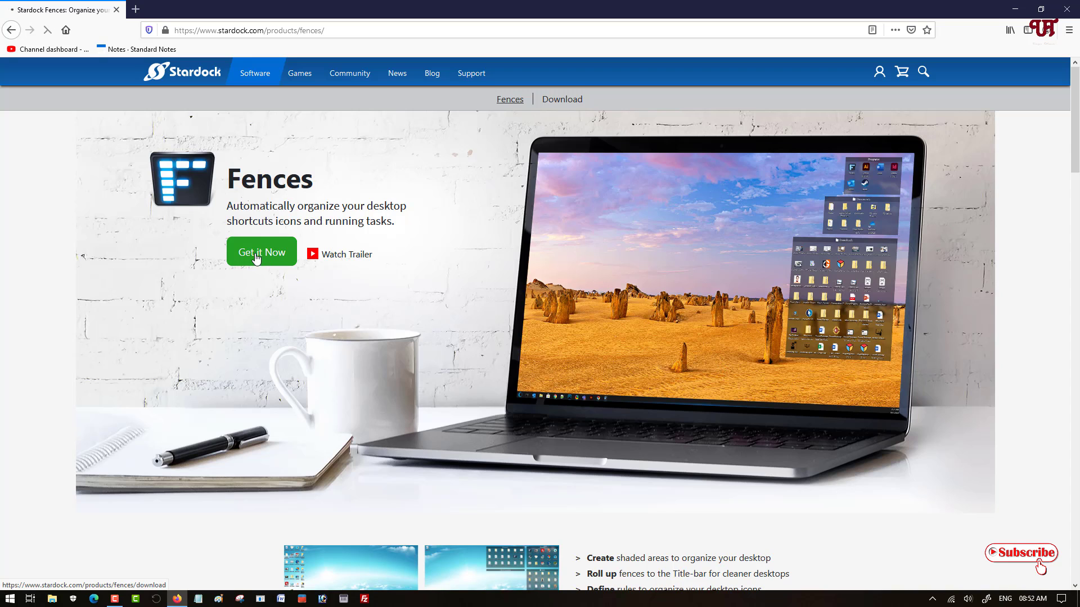
Choose 'Try free for 30-days' under the Fences plan on the Purchase Fences page.
click(261, 252)
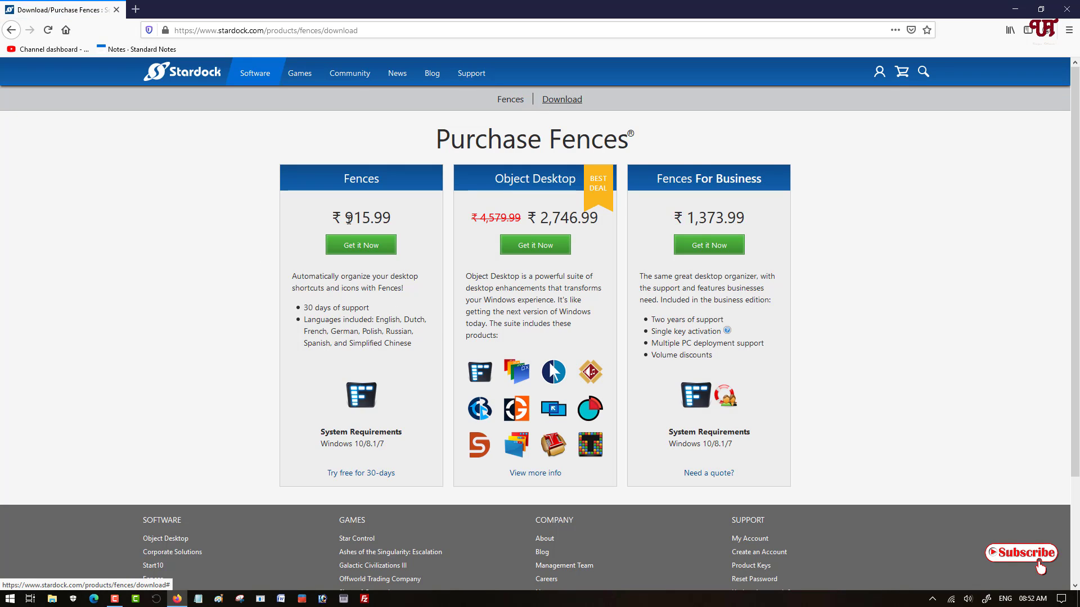
mouse_move(347, 233)
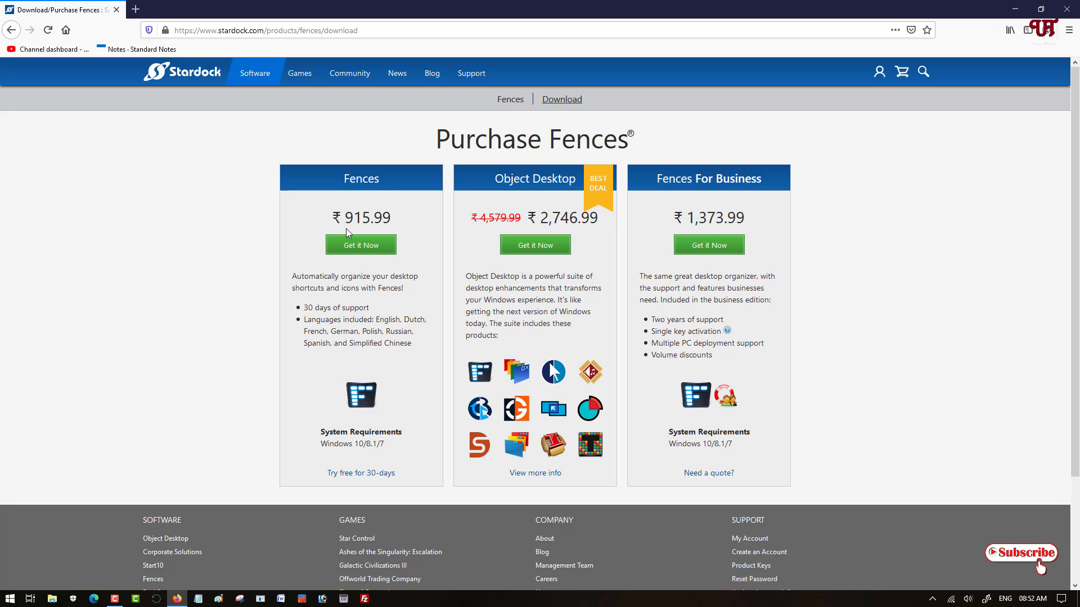
mouse_move(391, 248)
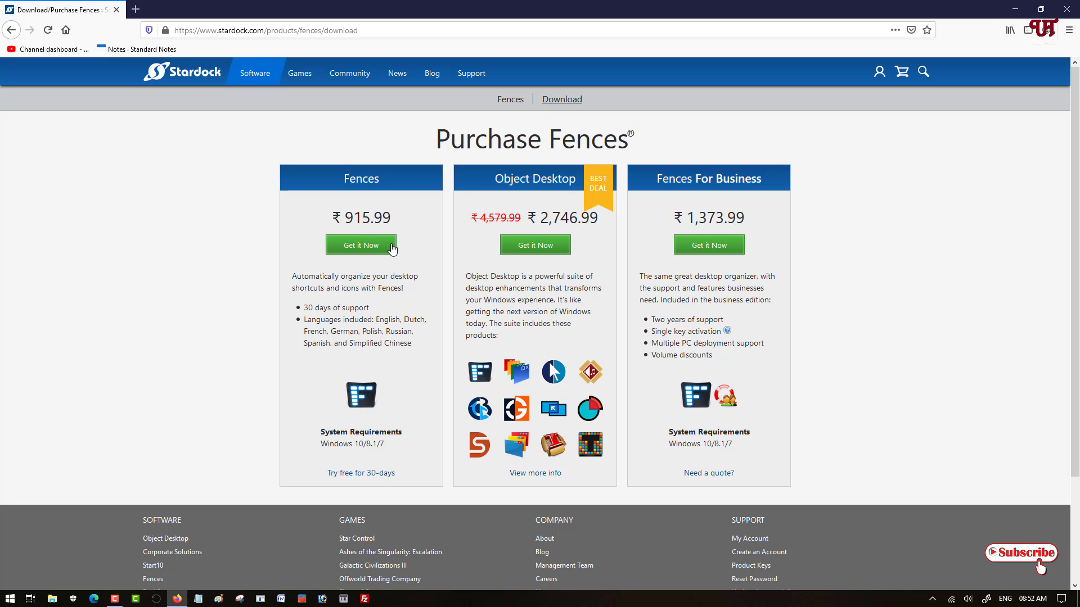
mouse_move(344, 516)
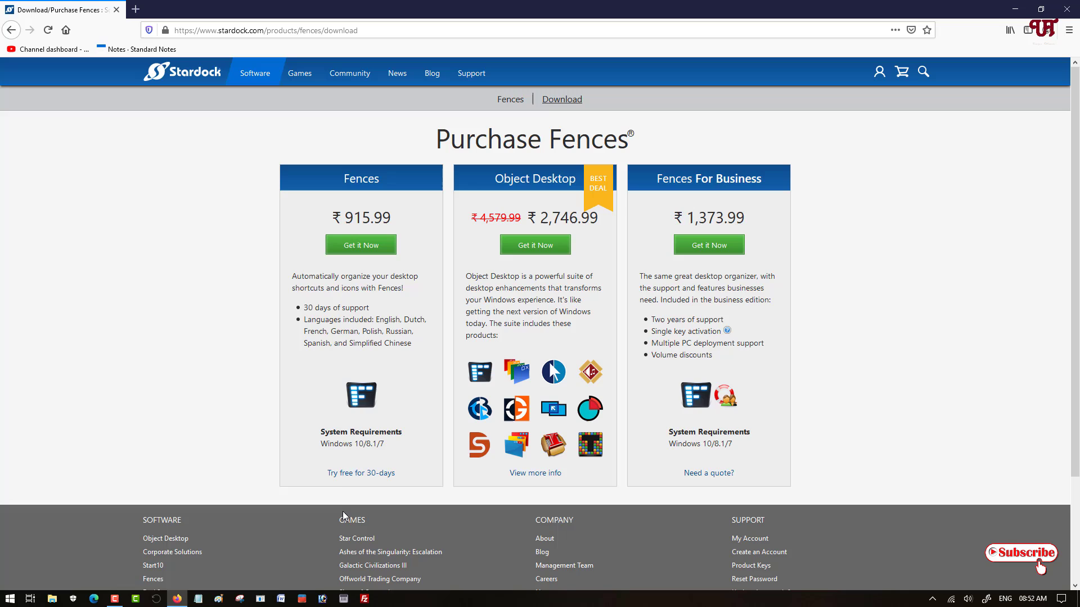
mouse_move(360, 473)
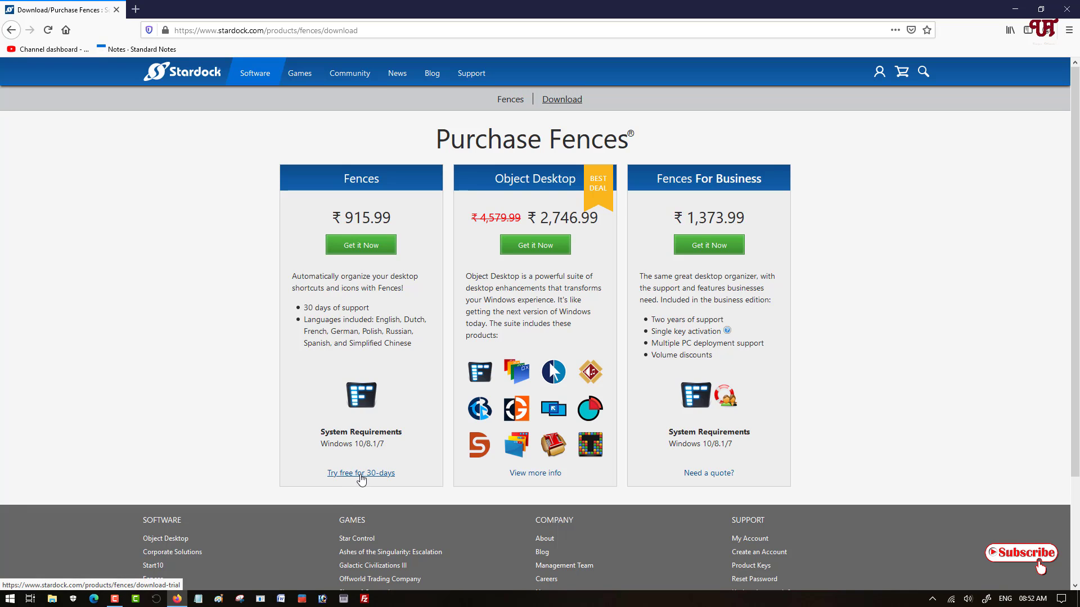
mouse_move(387, 484)
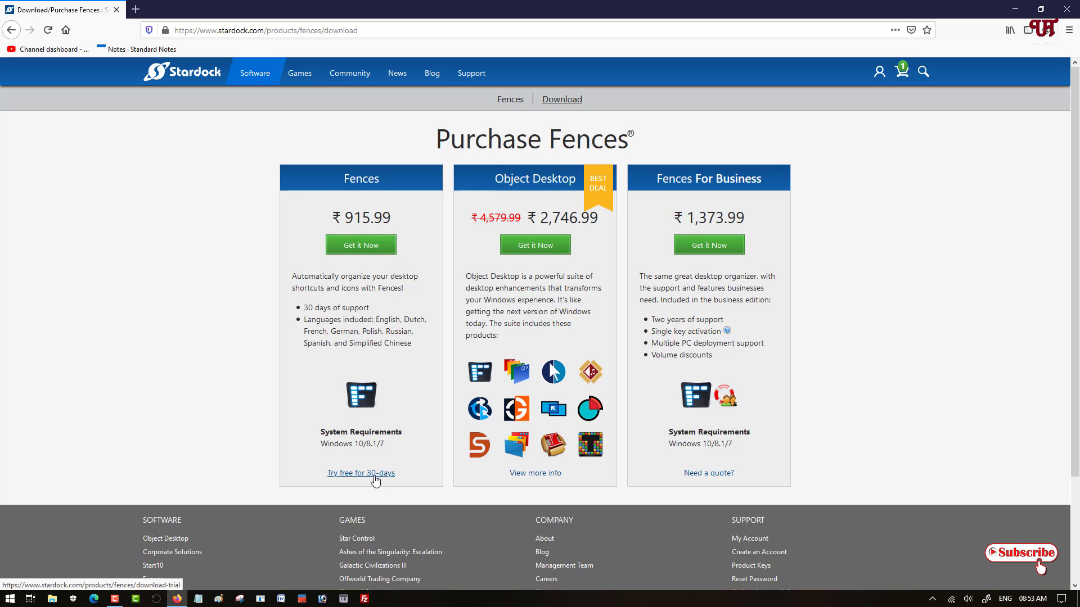
click(360, 473)
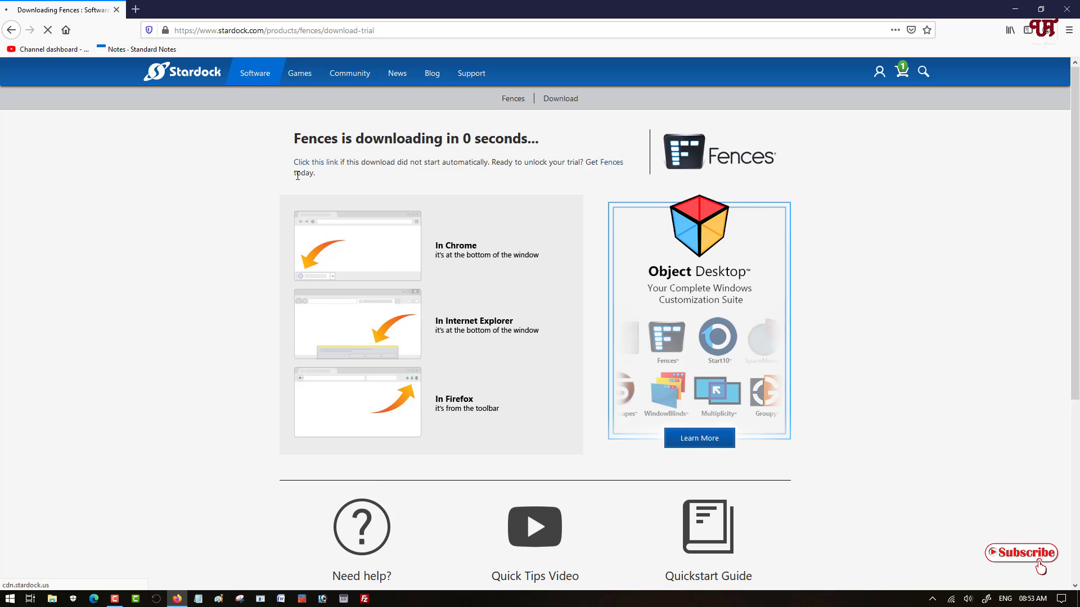
Save Fences3-sd-setup.exe and monitor its download progress in the Downloads panel.
click(317, 162)
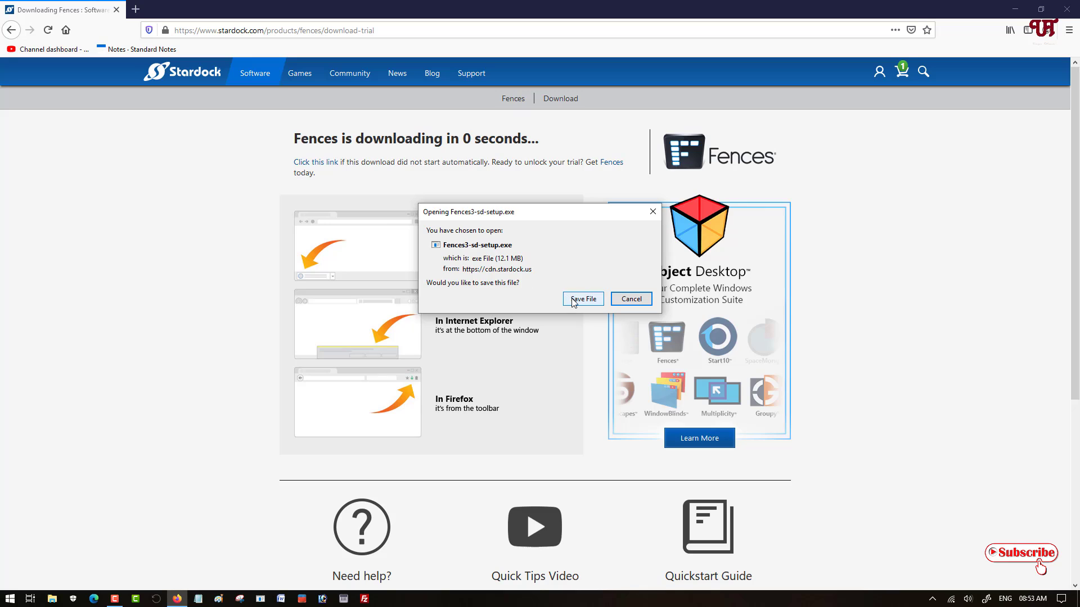
click(583, 299)
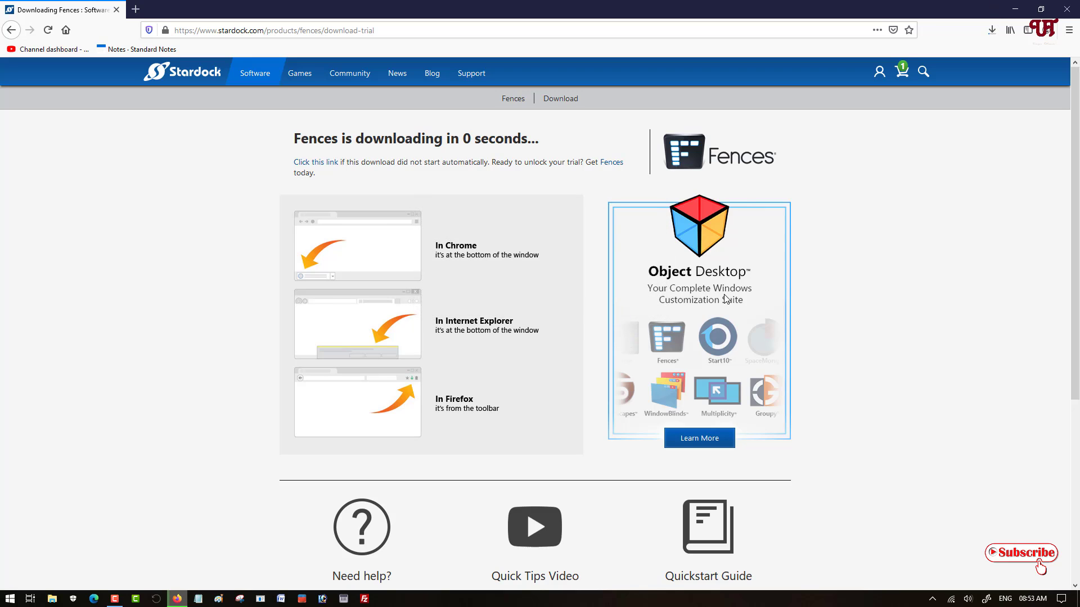
mouse_move(997, 67)
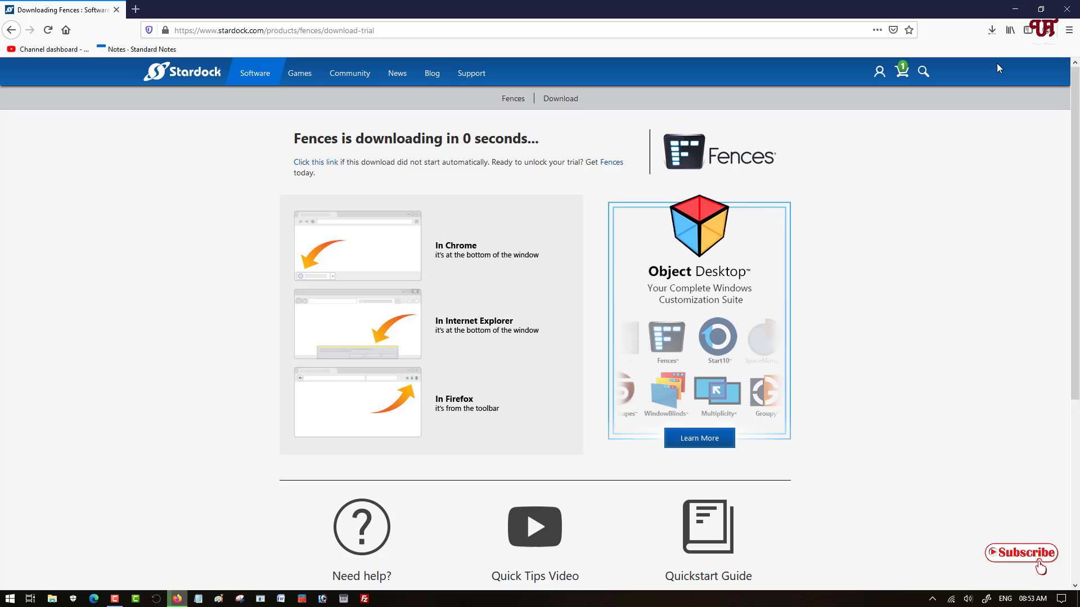
click(992, 30)
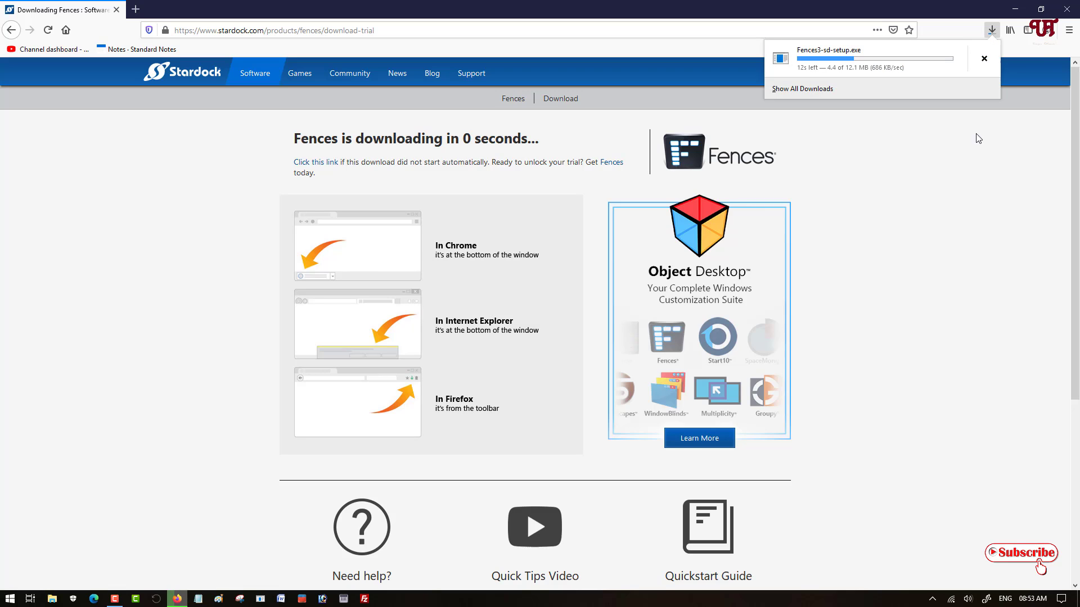
mouse_move(966, 190)
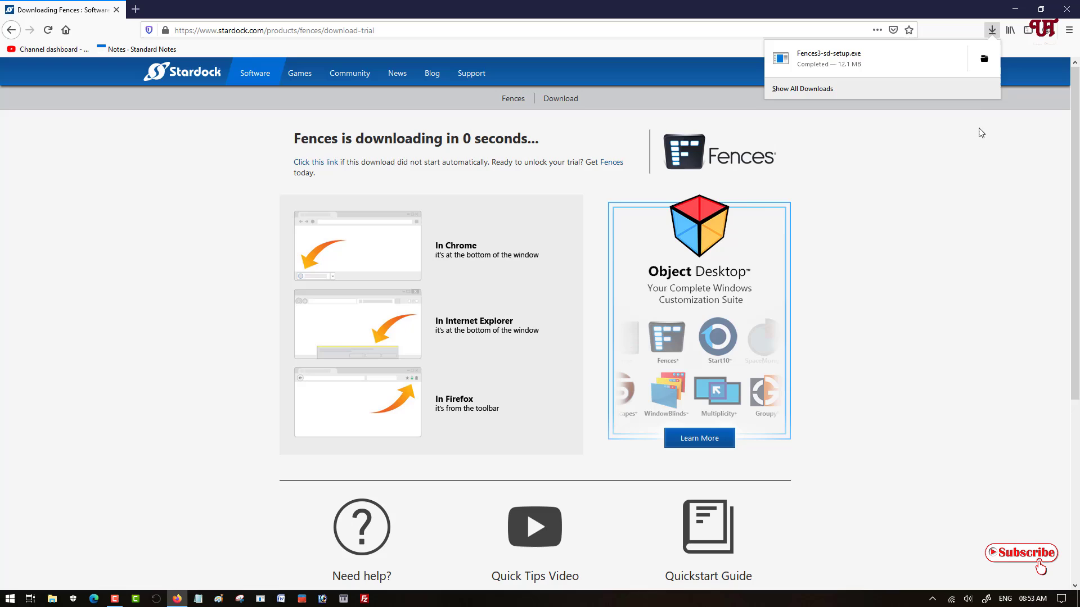
mouse_move(984, 58)
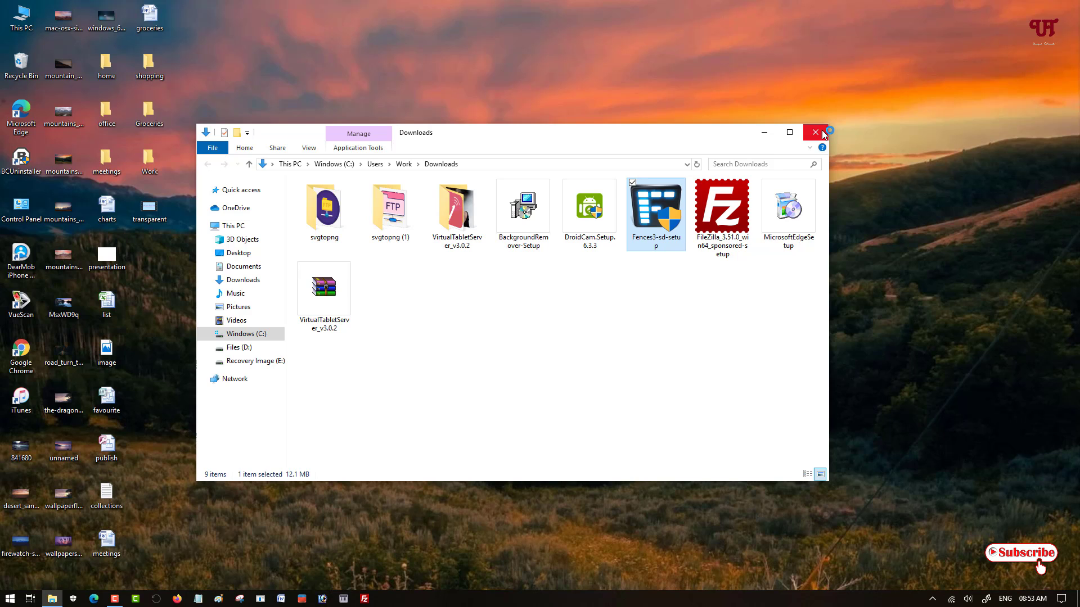
Install Fences 3 to the default folder, accepting the license and unchecking Groupy.
click(815, 132)
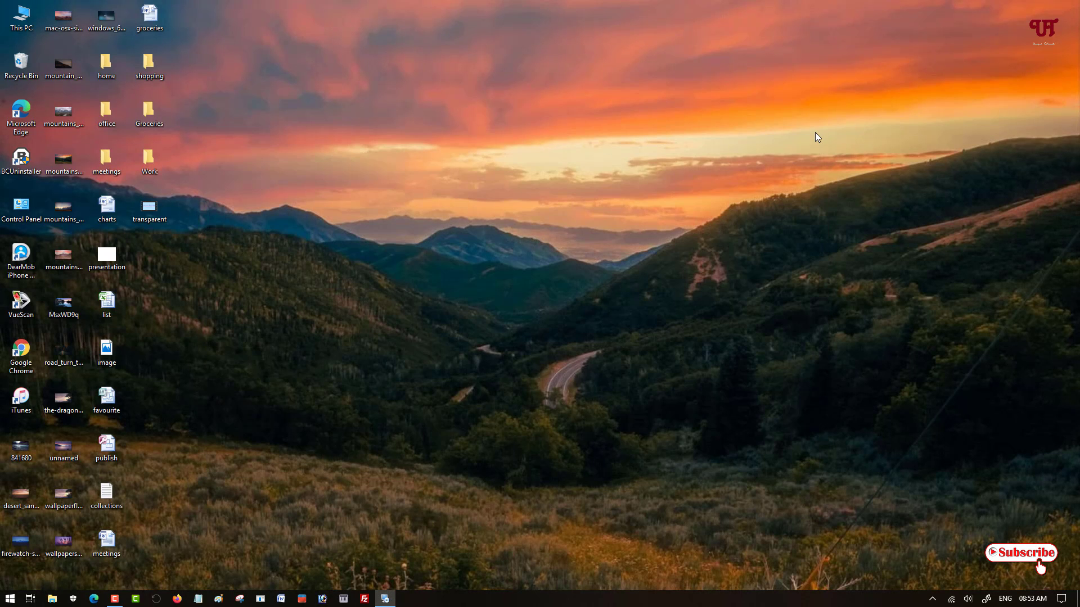
mouse_move(460, 457)
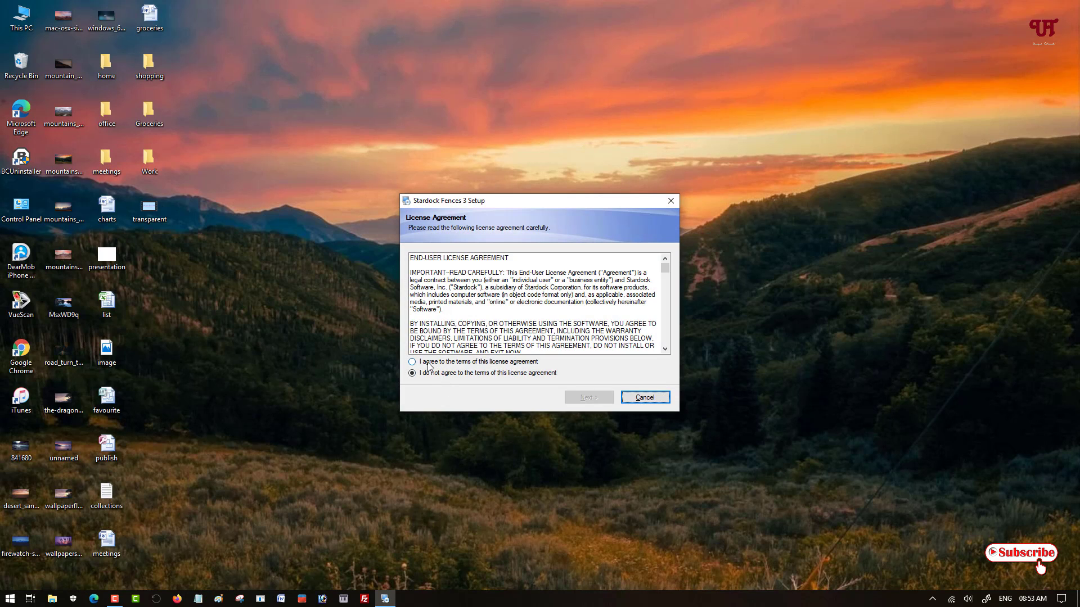
click(412, 361)
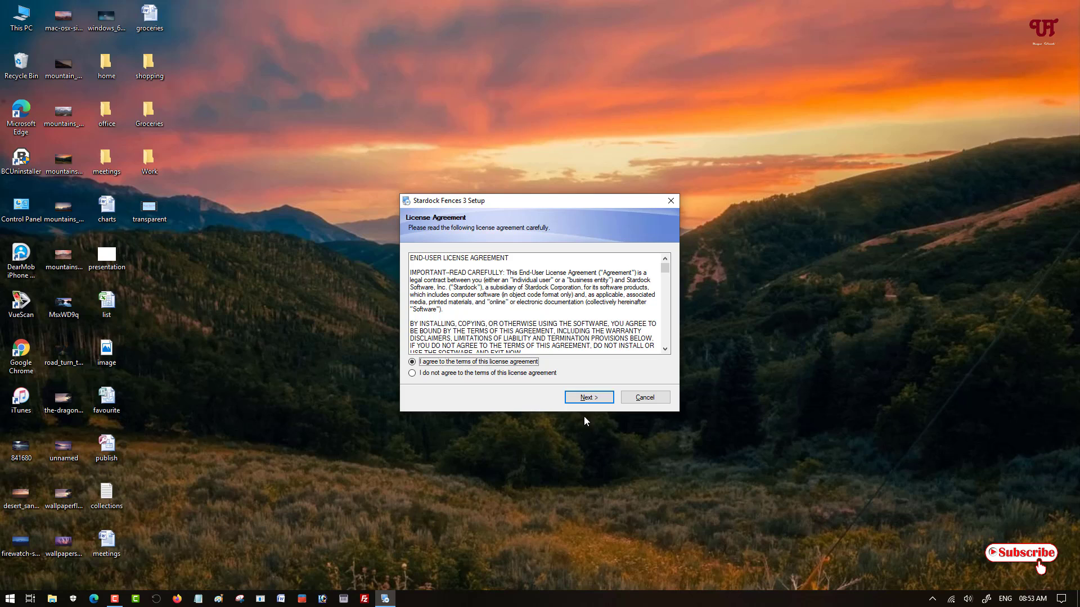
click(583, 397)
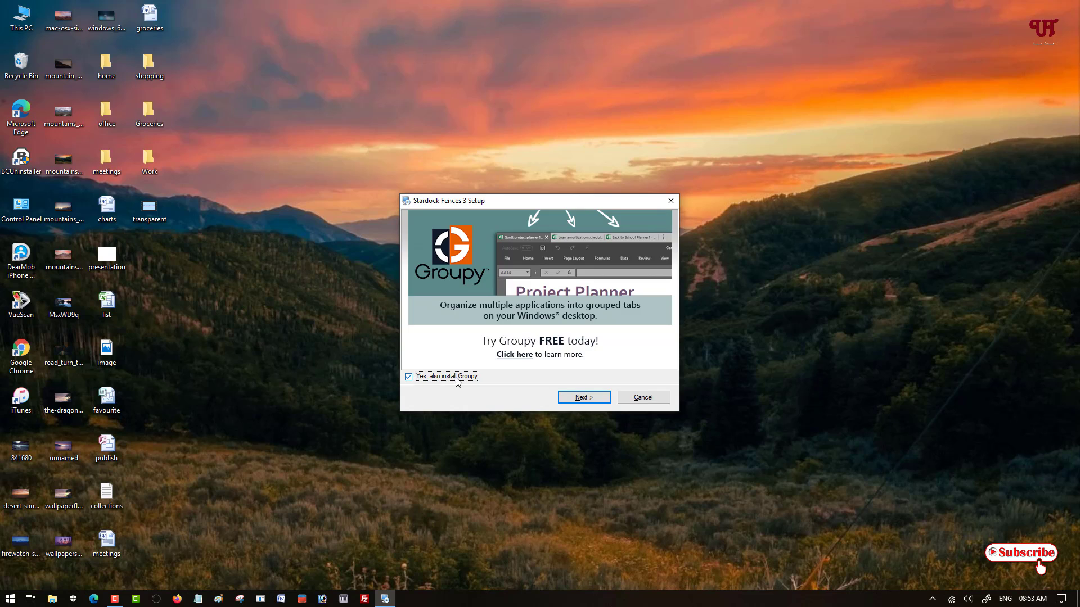
click(409, 376)
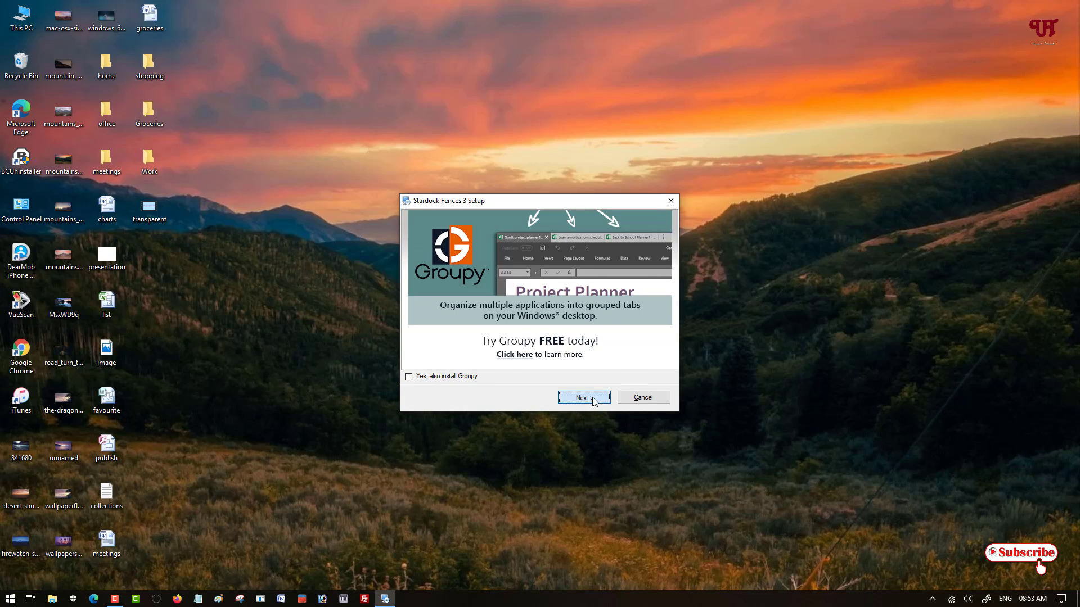
click(584, 397)
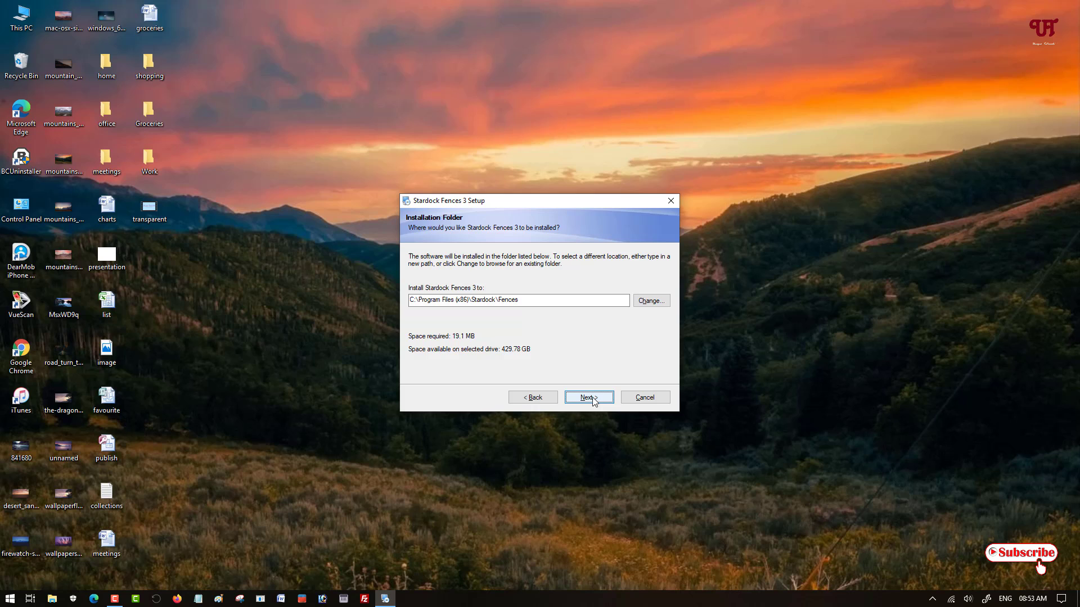
click(588, 397)
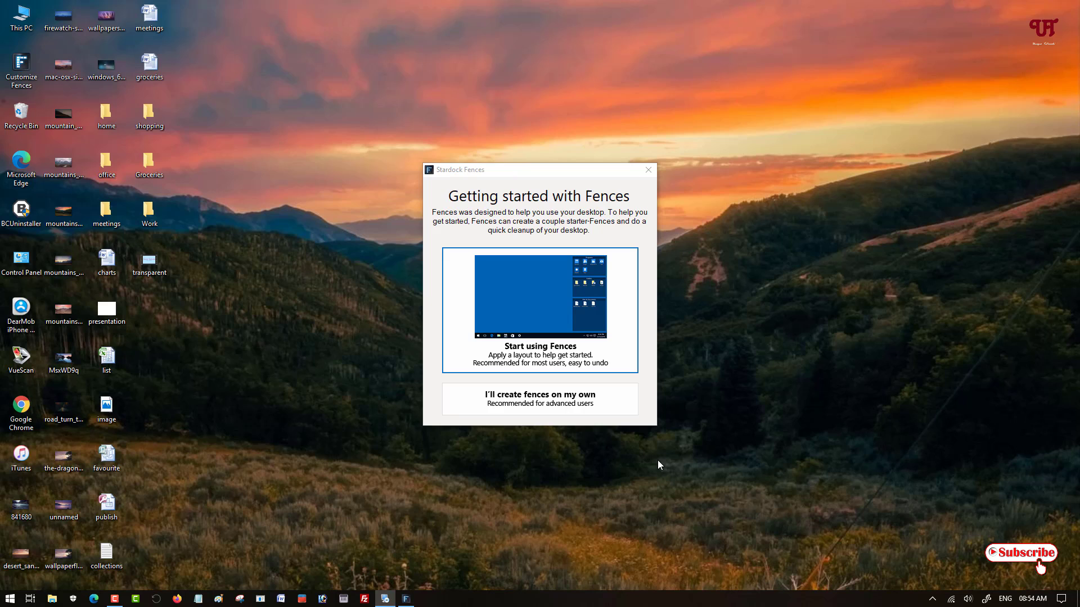
Pick Start 30 Day Trial in the Fences 3 license dialog to reach the email form.
click(540, 310)
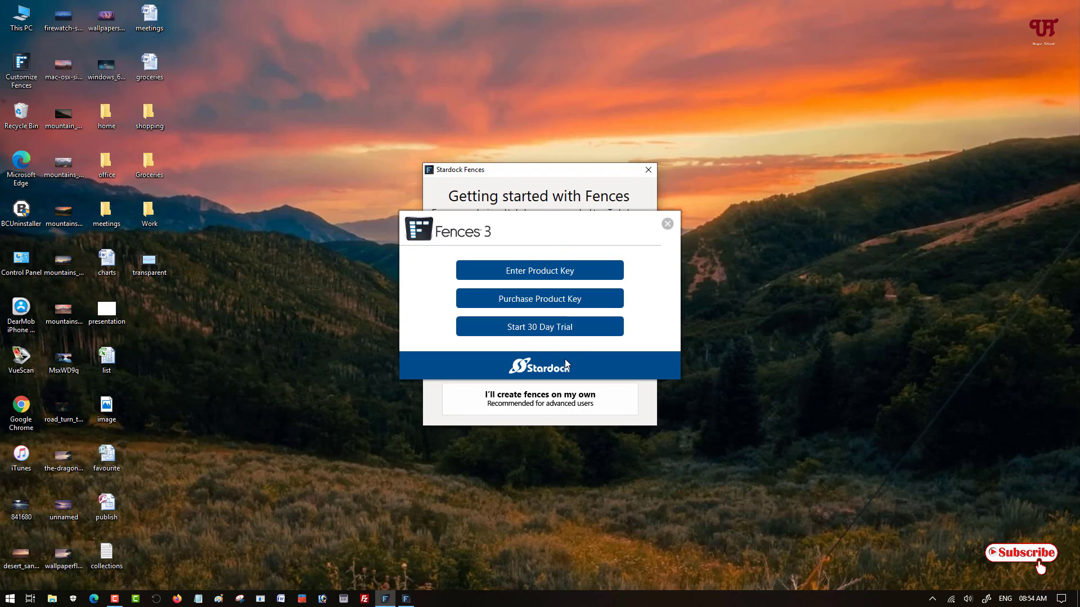
mouse_move(542, 342)
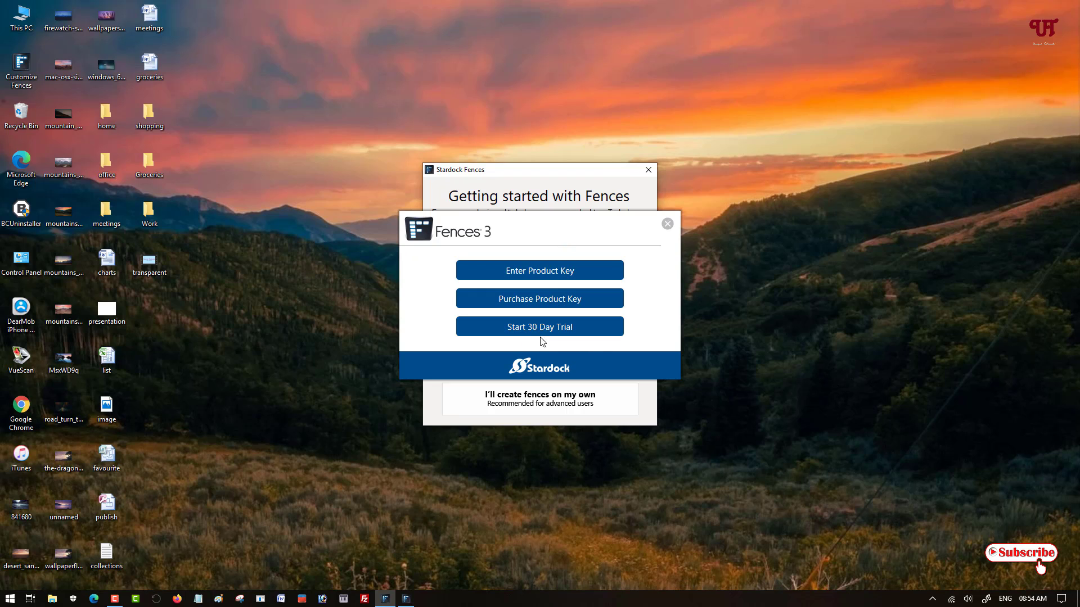
mouse_move(539, 298)
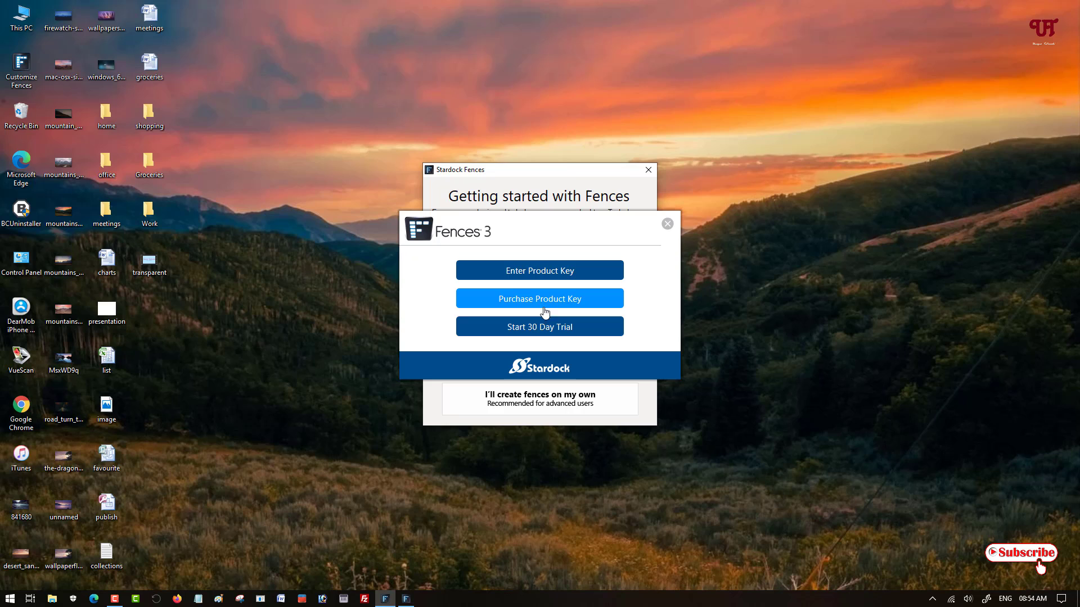
mouse_move(539, 326)
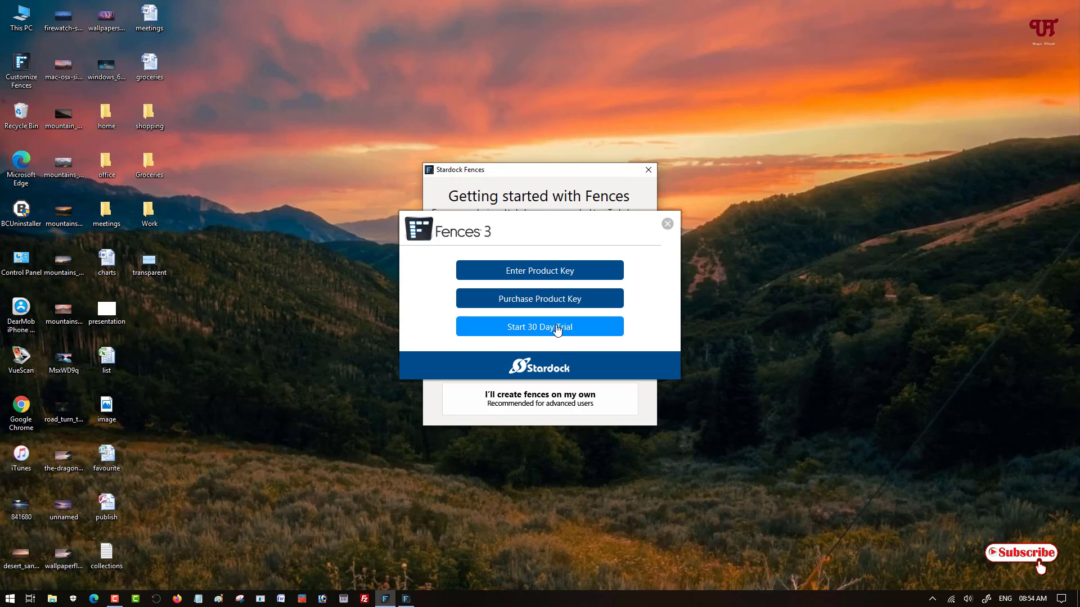
mouse_move(539, 270)
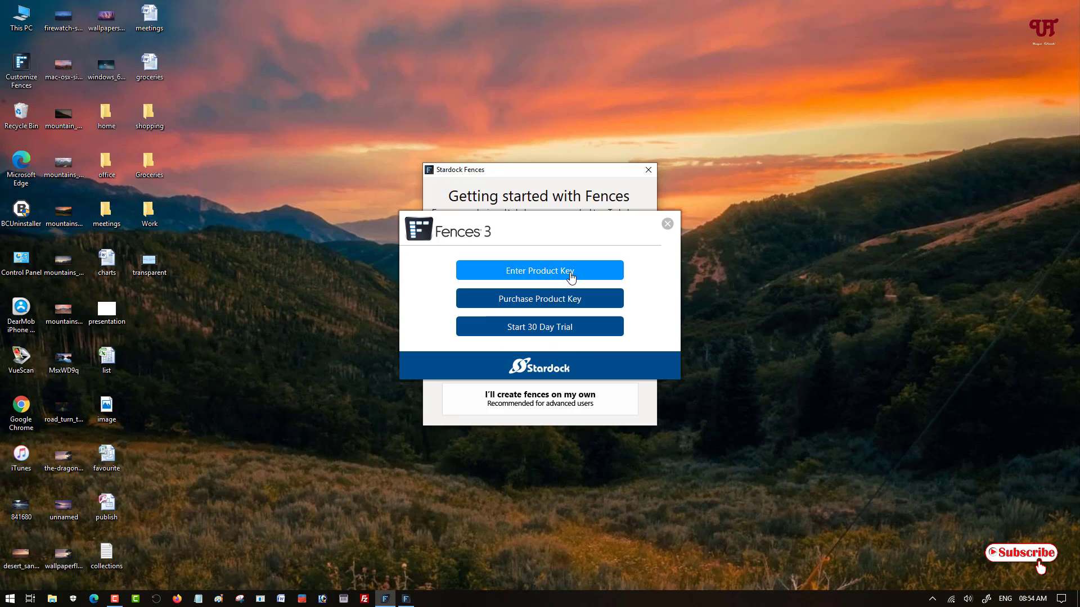
mouse_move(539, 299)
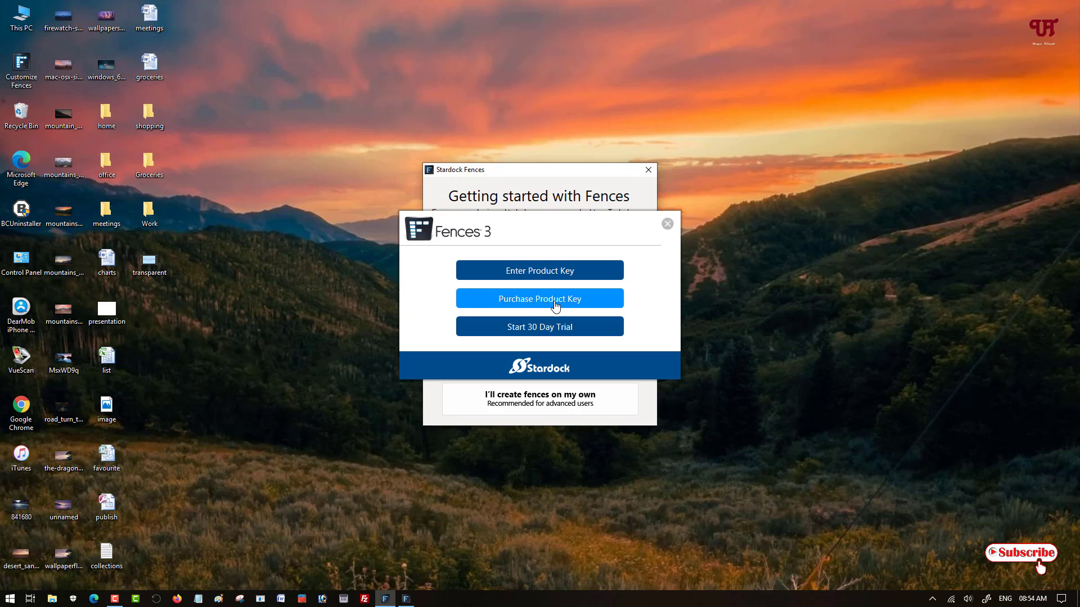
mouse_move(539, 326)
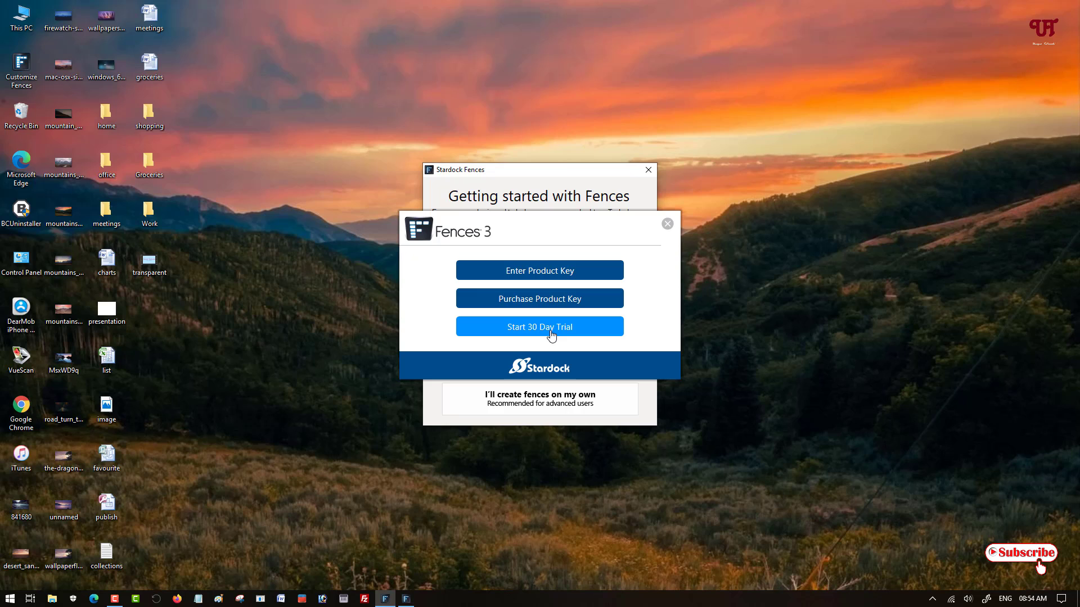
mouse_move(546, 332)
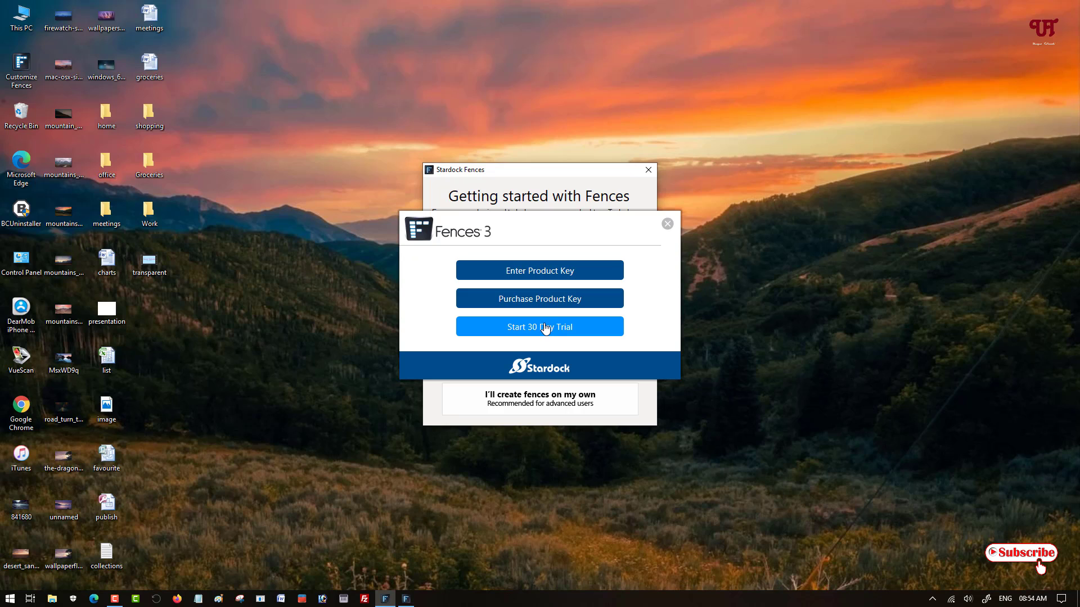
click(539, 326)
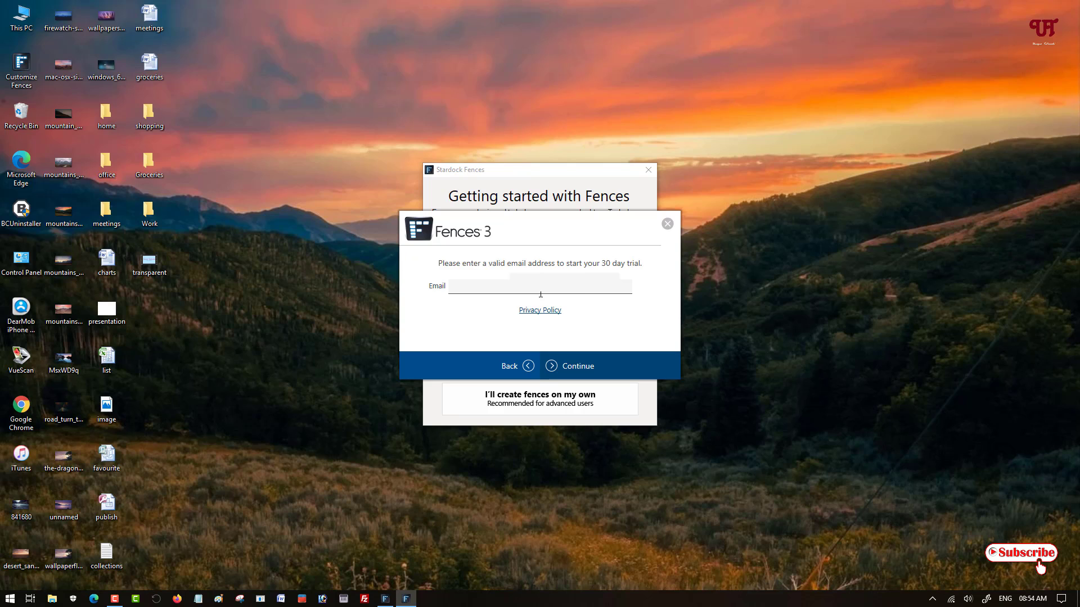
Submit the email address, confirm the emailed verification, and finish trial activation.
text(j)
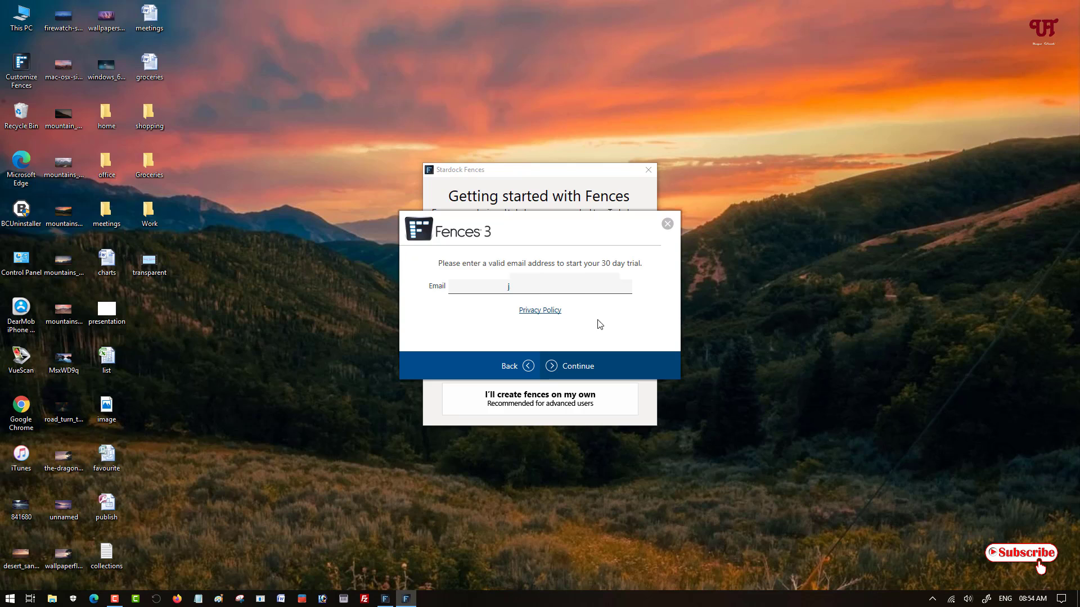
click(577, 366)
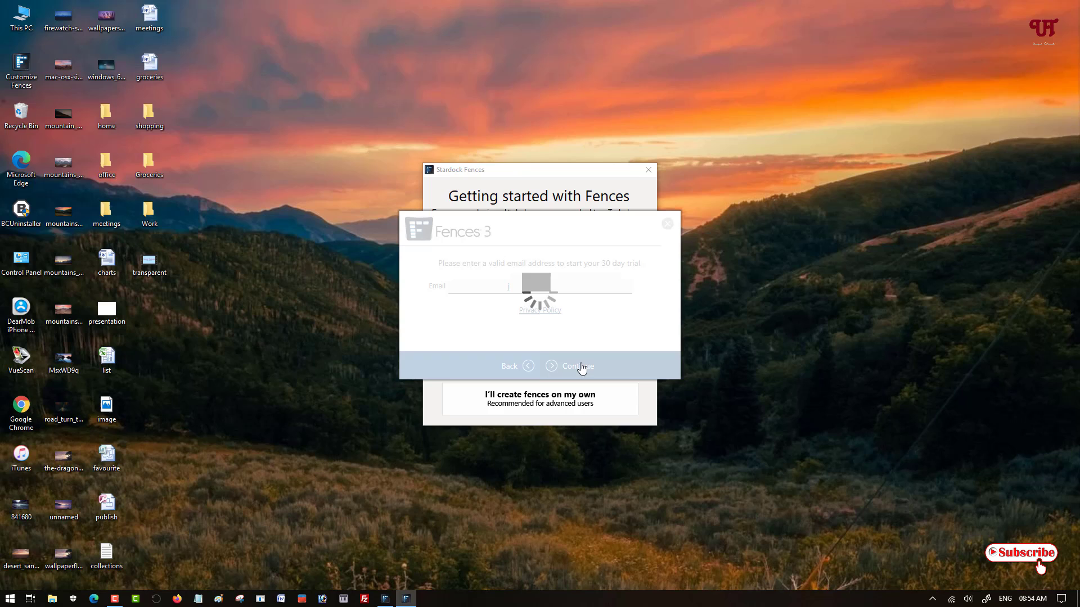
click(577, 365)
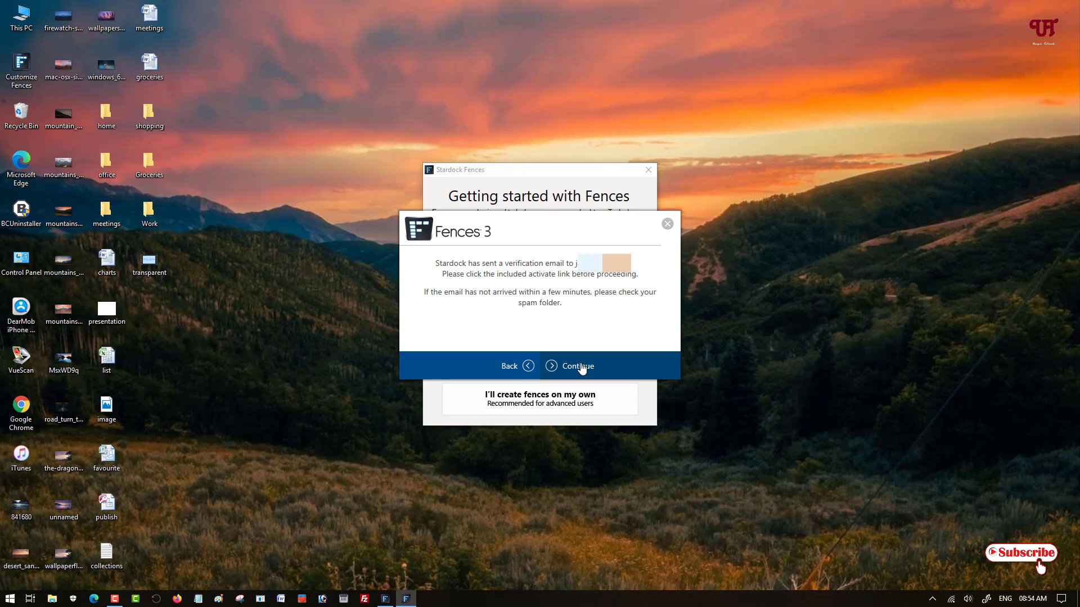
click(577, 365)
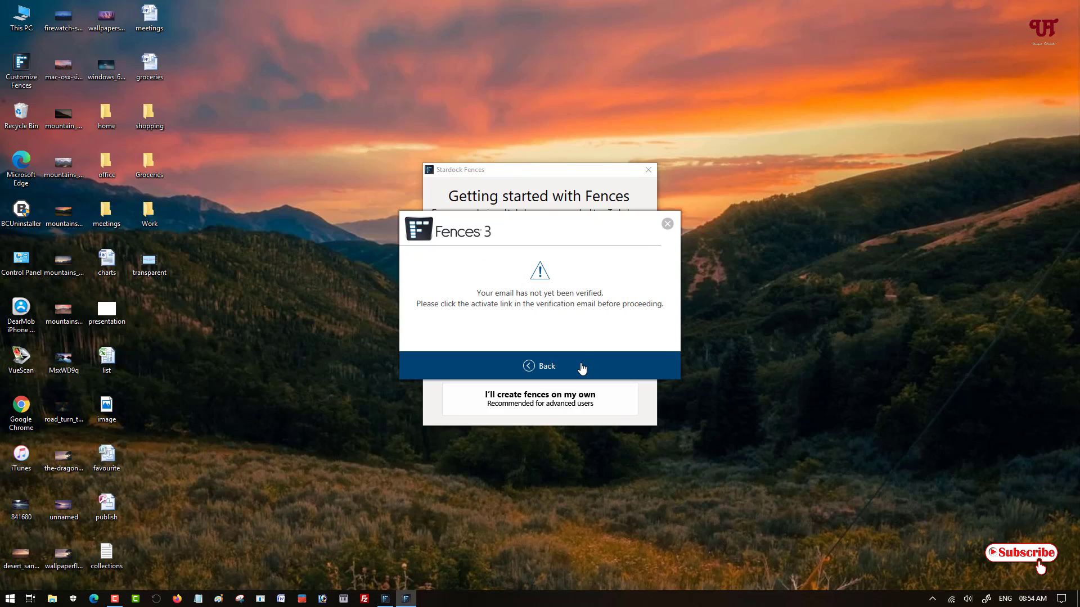
mouse_move(675, 396)
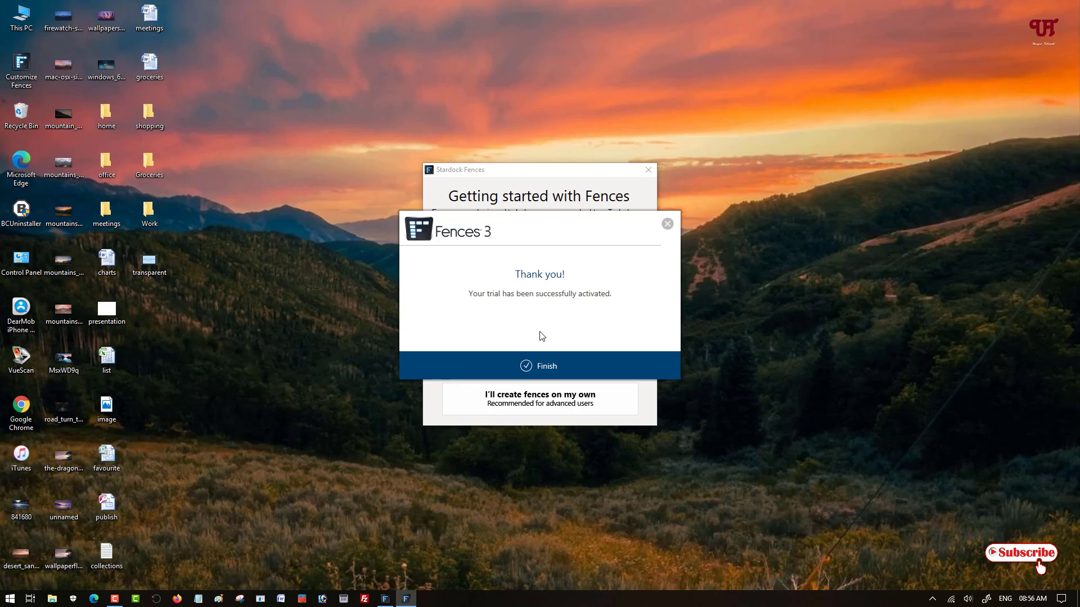
mouse_move(531, 331)
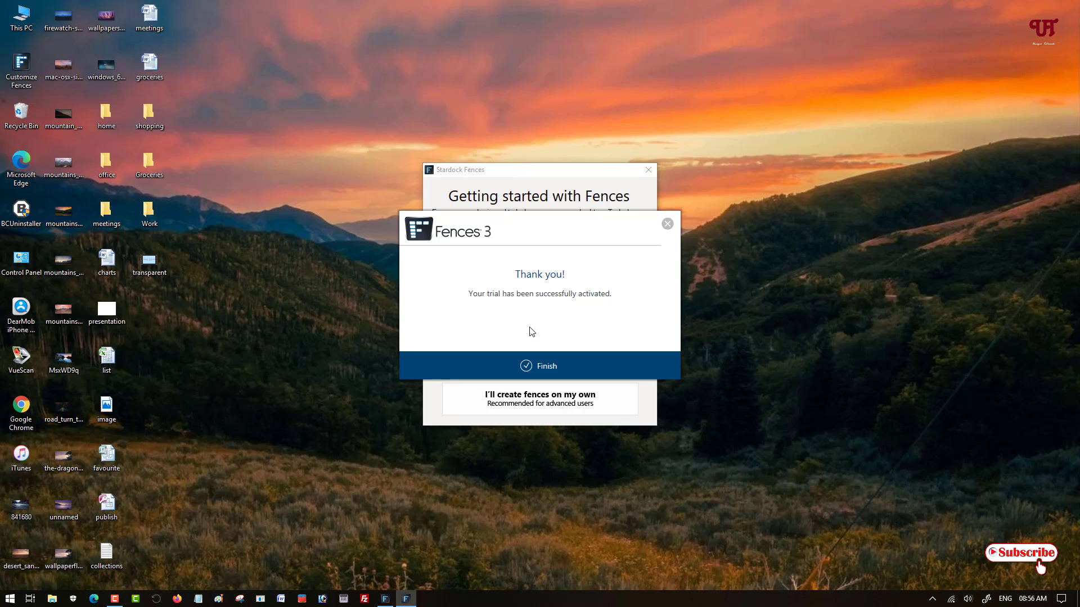
mouse_move(509, 332)
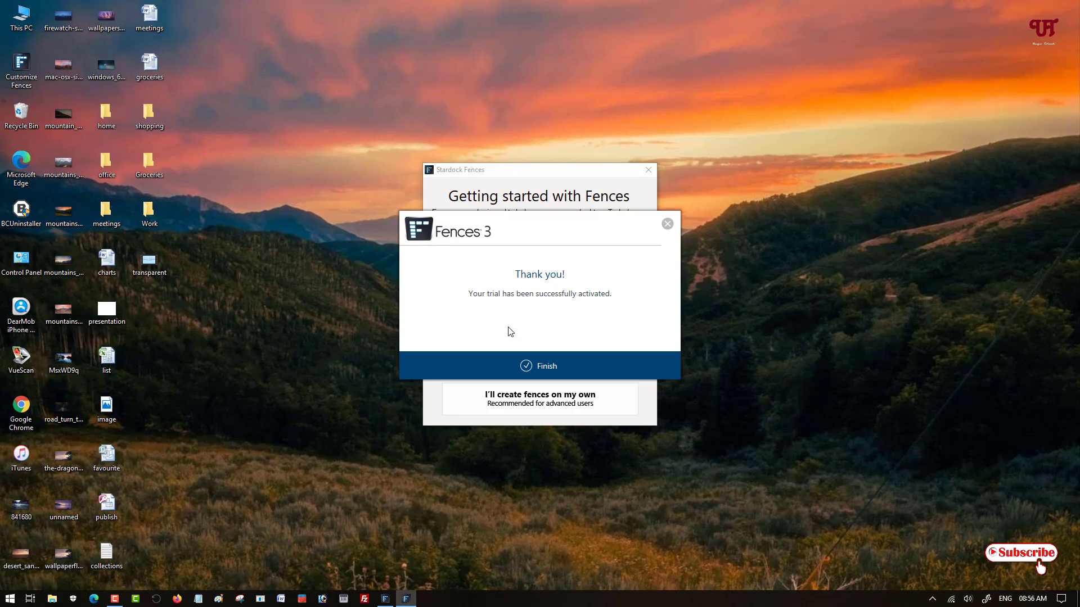
mouse_move(543, 267)
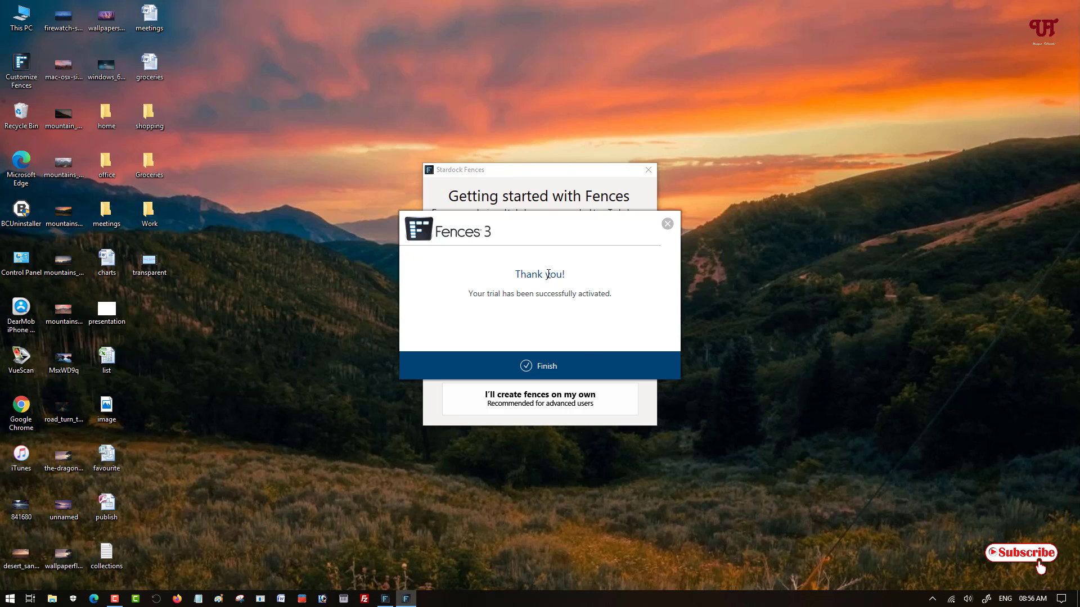
click(540, 365)
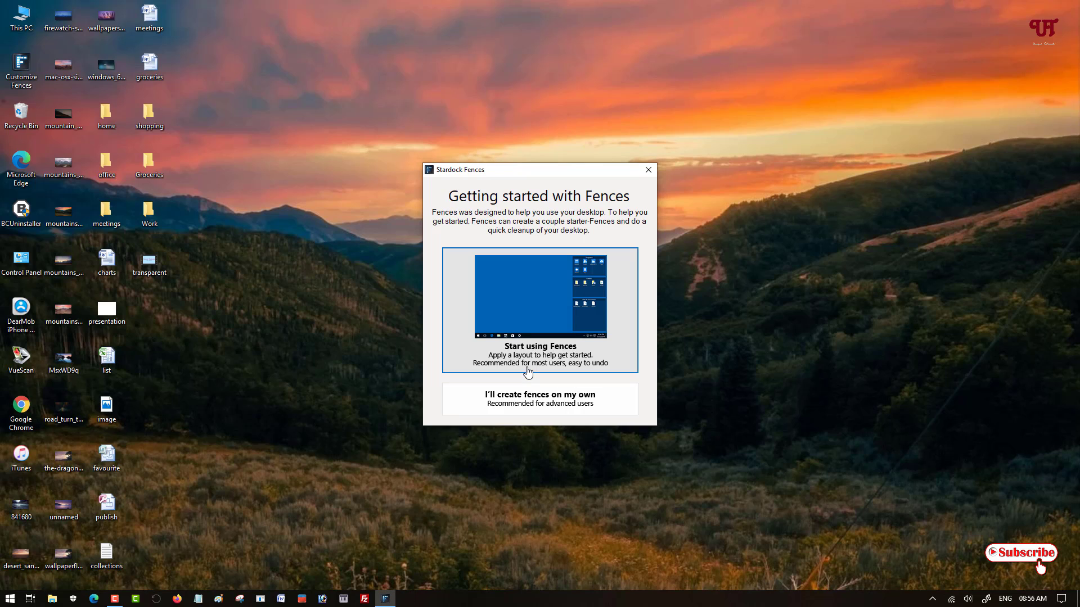
mouse_move(520, 317)
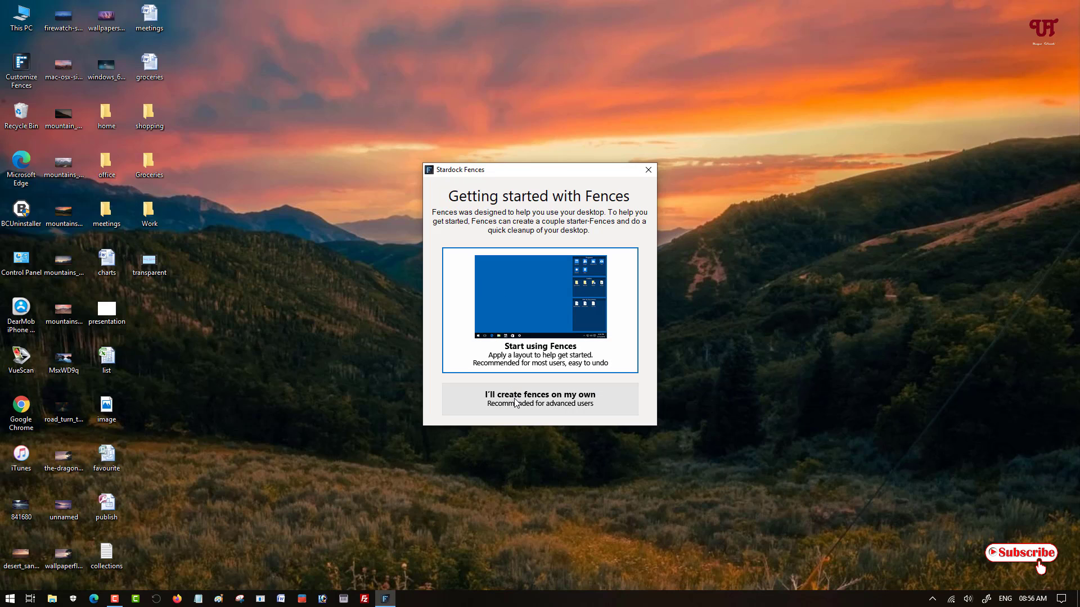
mouse_move(555, 326)
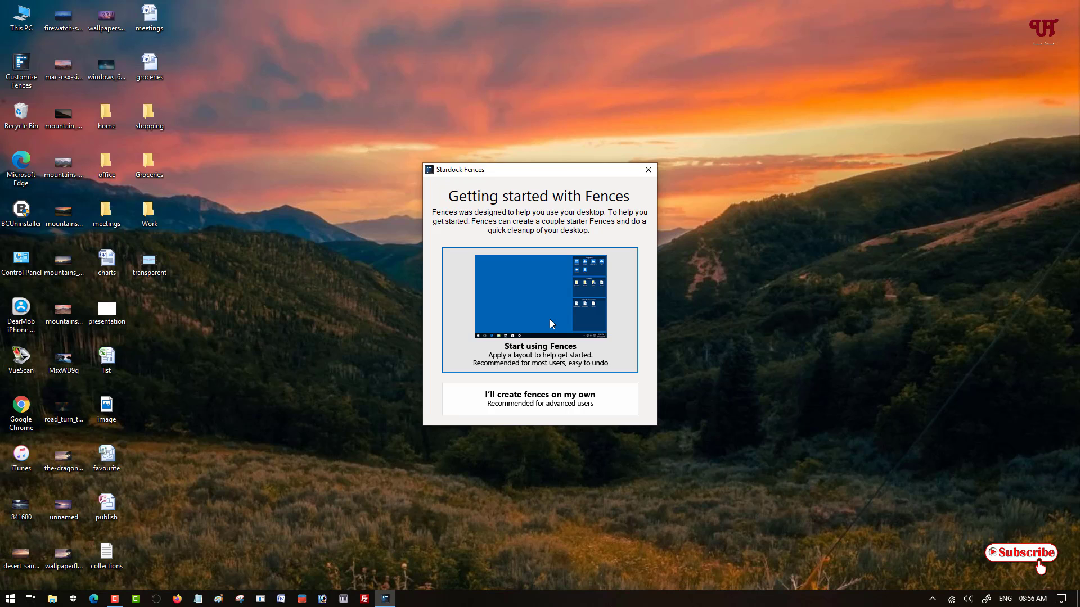
mouse_move(558, 322)
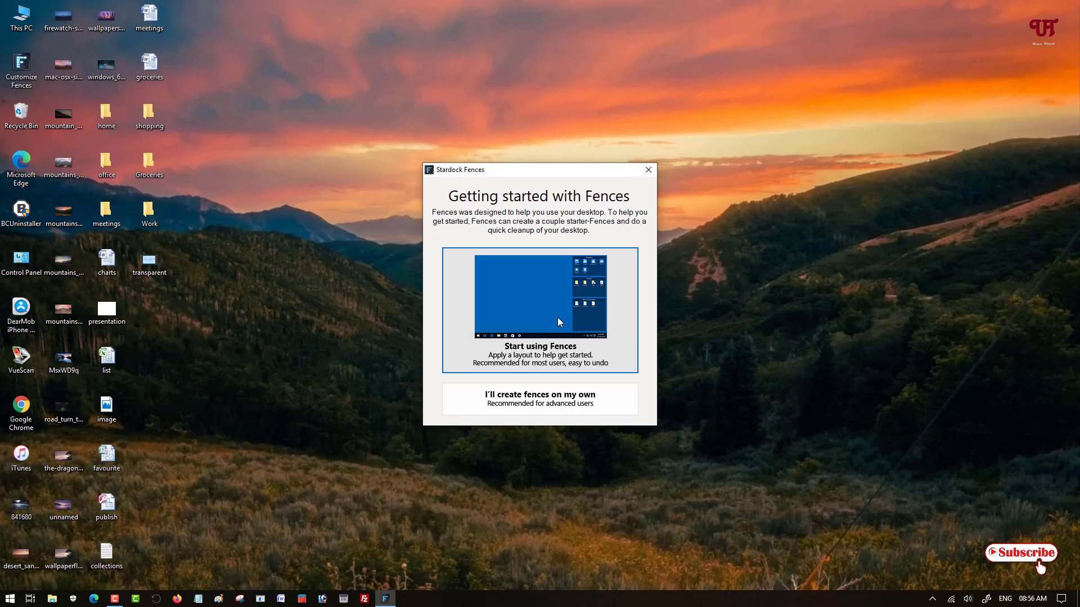
Apply the starter fence layout, then open Fences settings on Color & appearance.
click(539, 310)
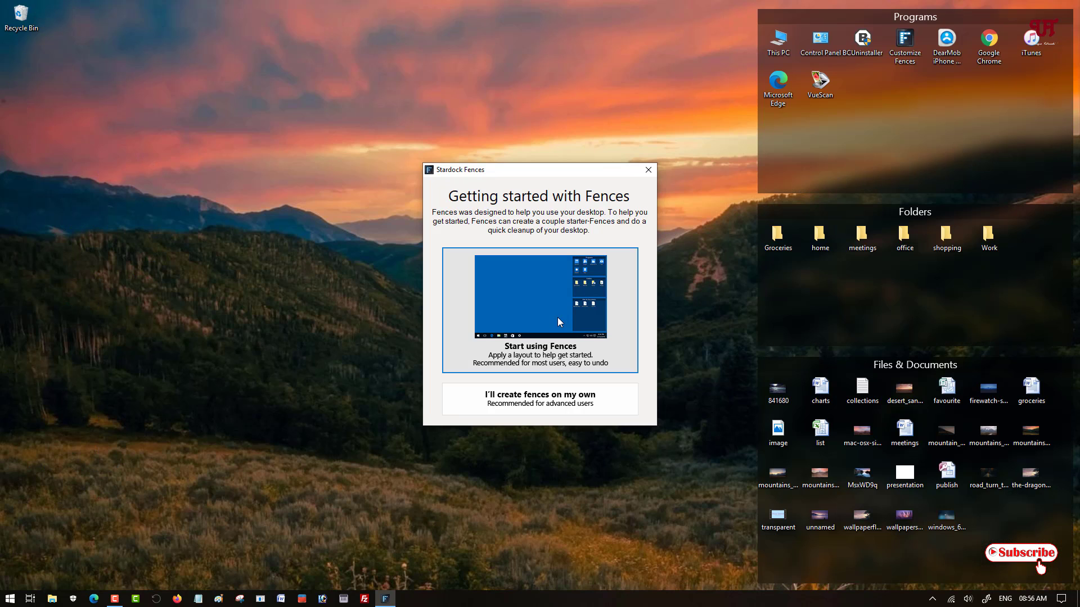
click(539, 398)
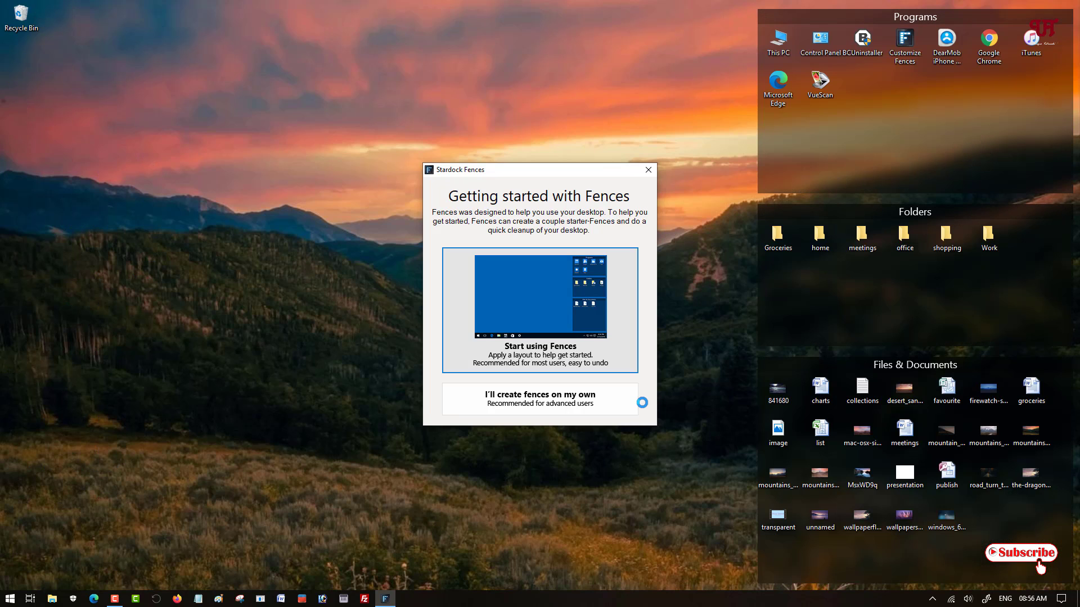
click(647, 170)
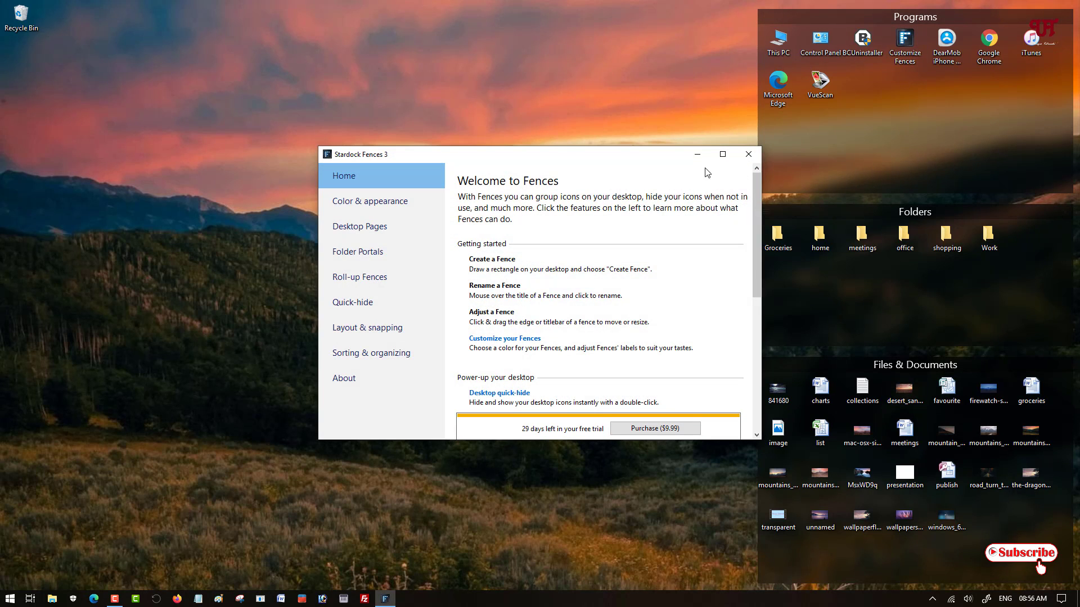
drag(516, 155, 396, 146)
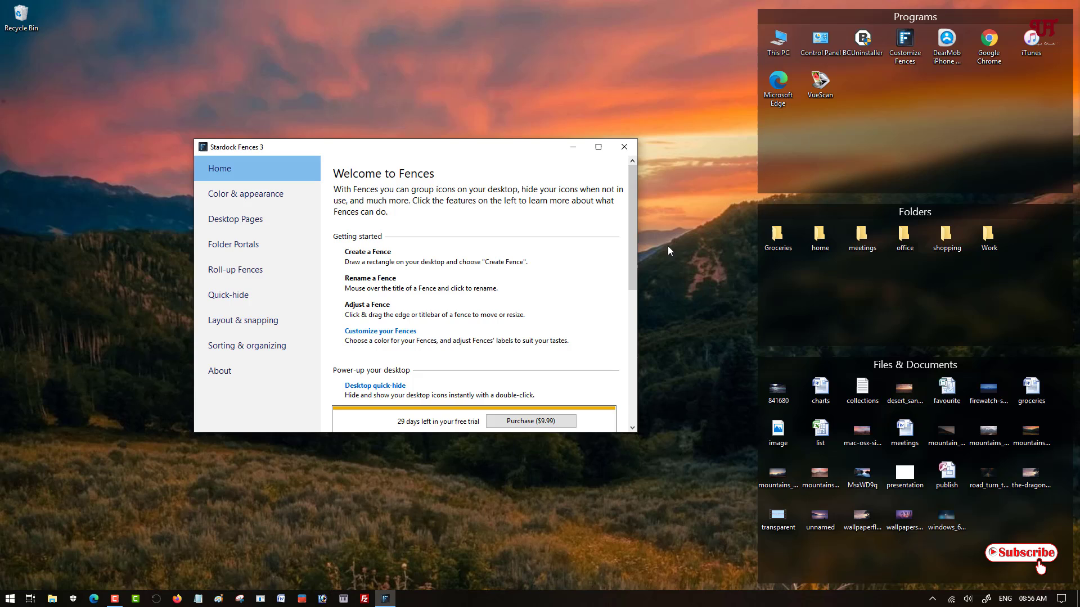
mouse_move(635, 298)
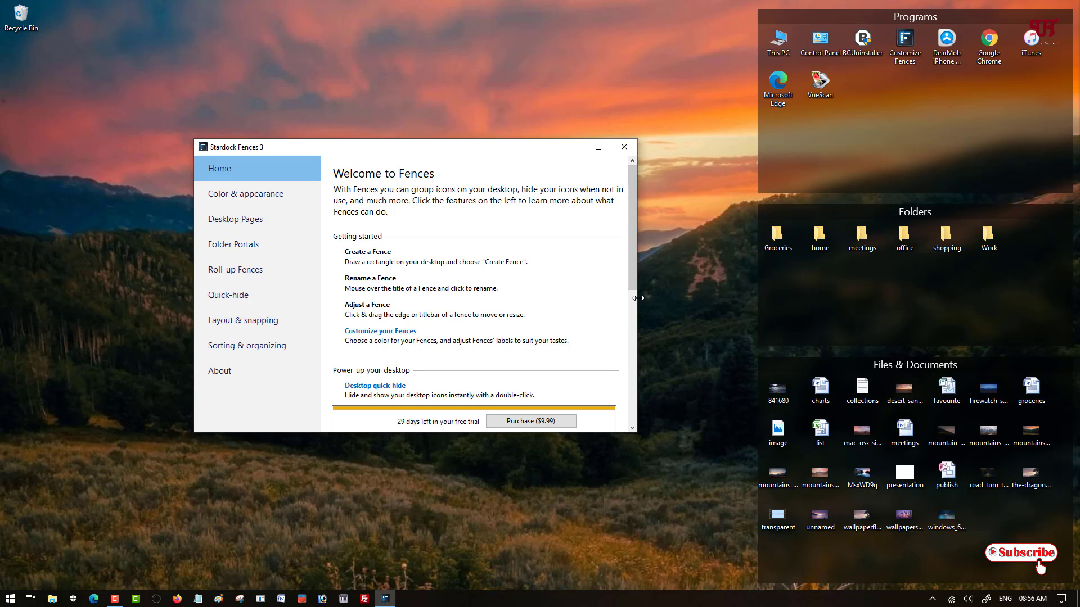
mouse_move(636, 242)
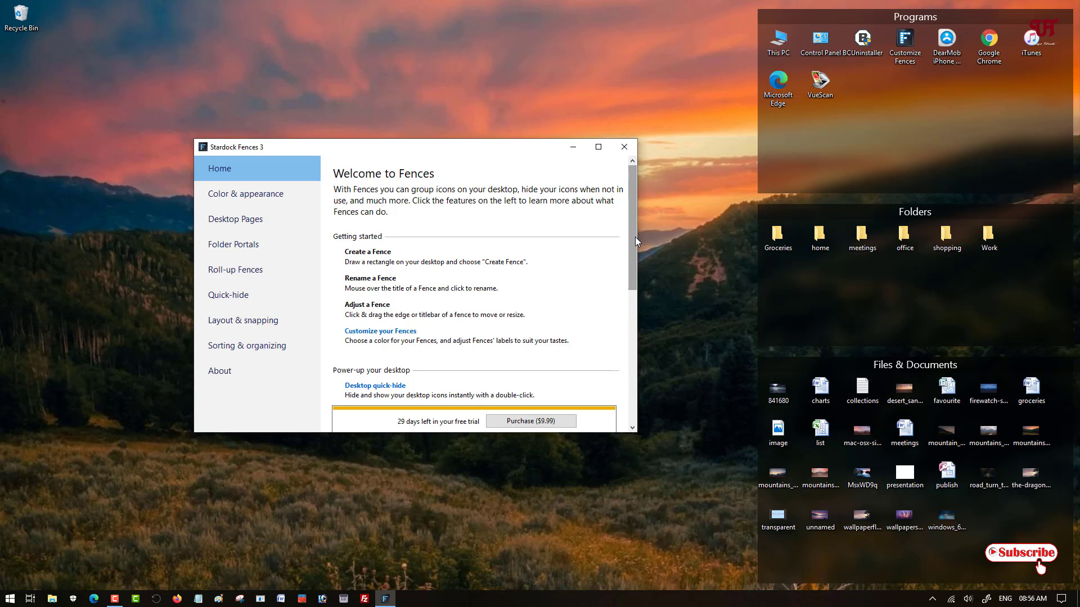
scroll(down, 3)
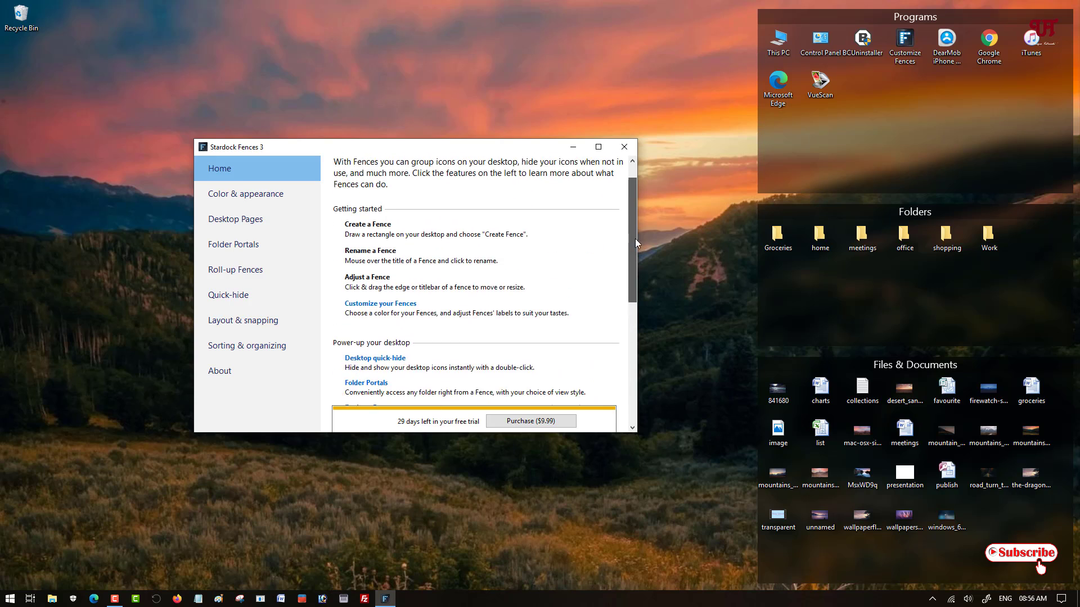
scroll(up, 3)
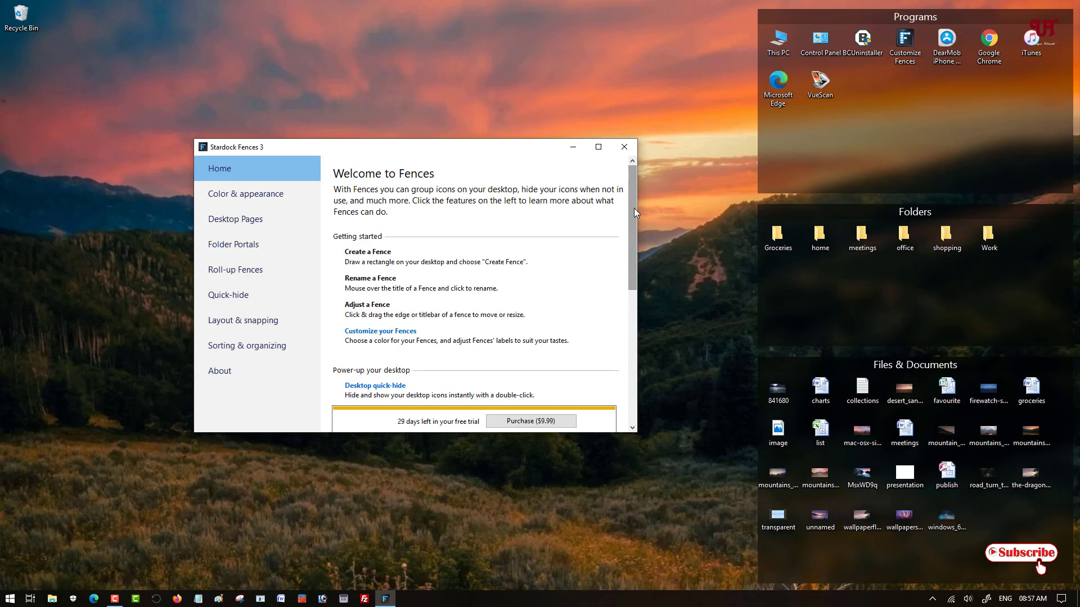
mouse_move(625, 212)
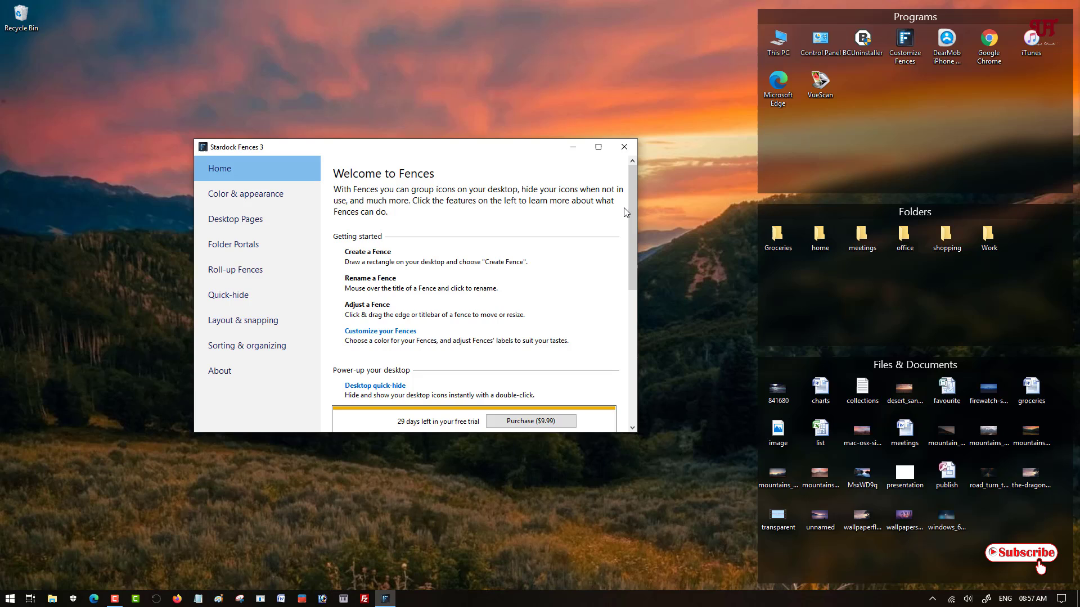
mouse_move(592, 267)
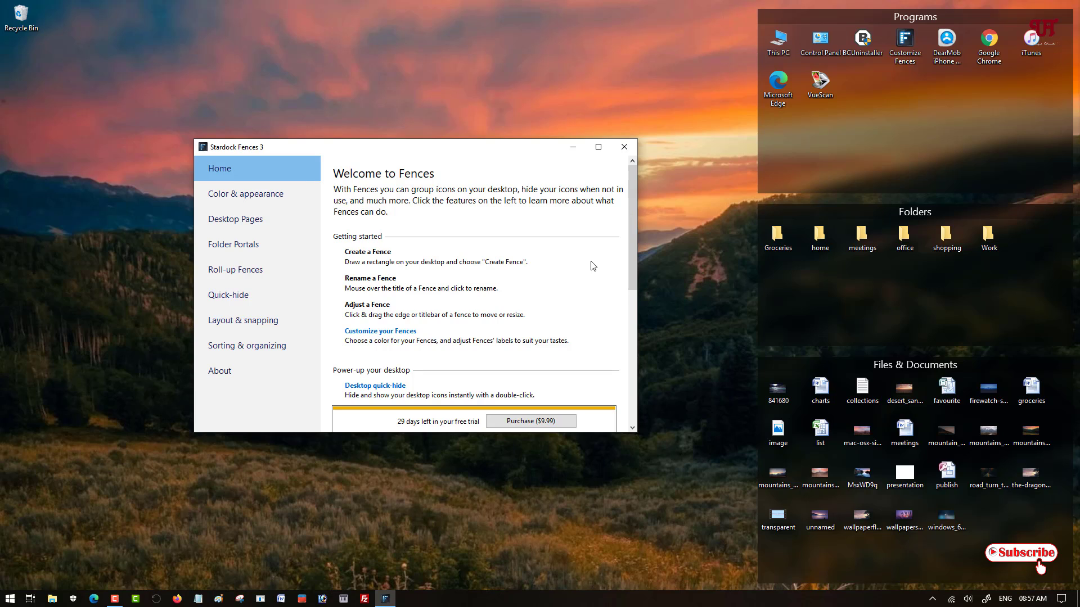
mouse_move(358, 150)
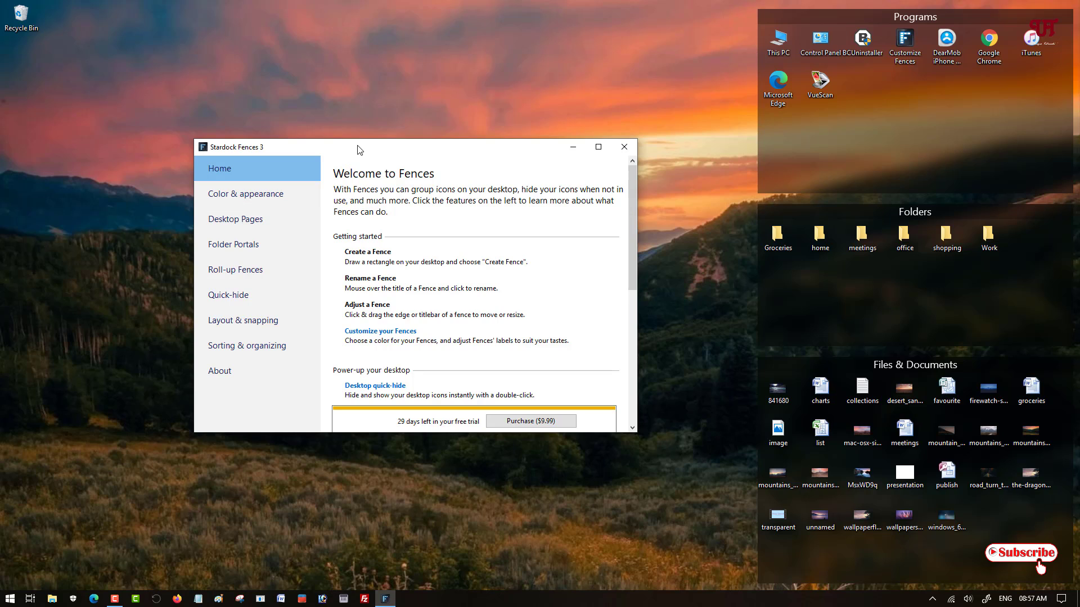
mouse_move(332, 147)
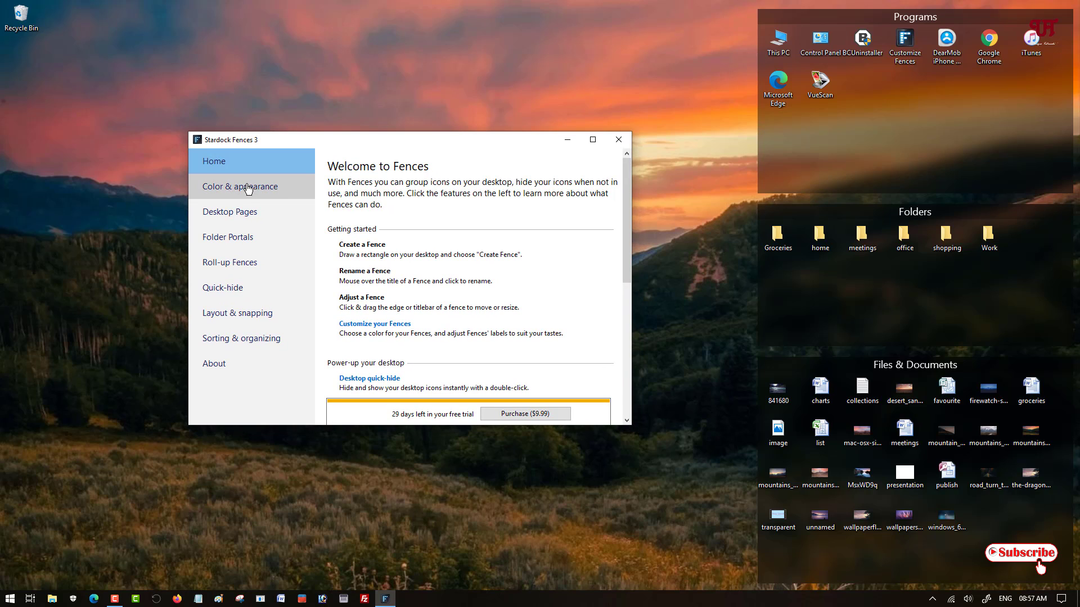
click(240, 186)
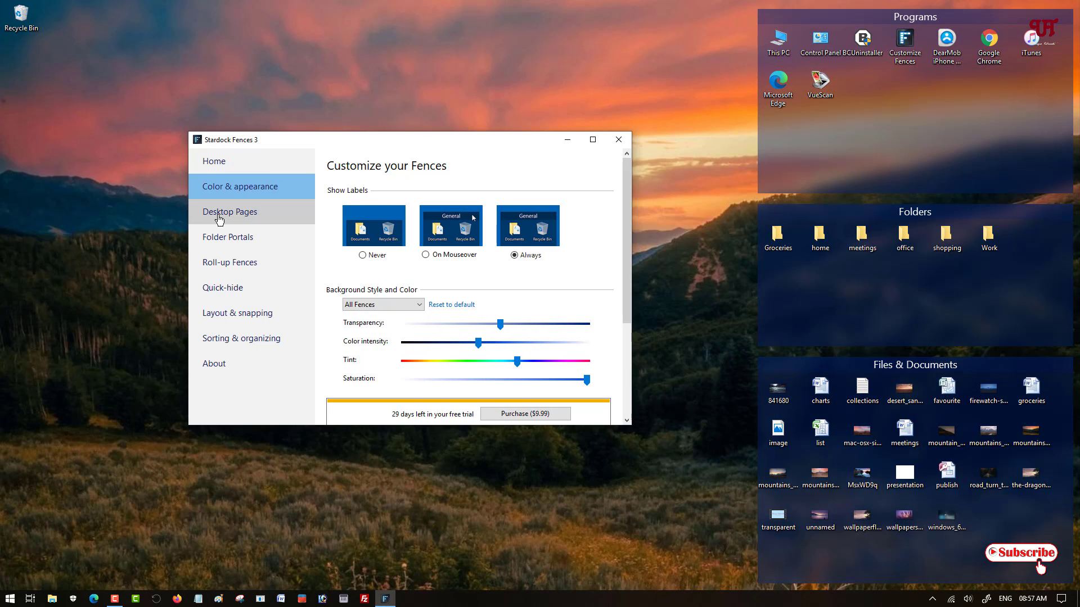
View Desktop Pages, Folder Portals and Roll-up Fences, ending on Desktop quick-hide settings.
click(230, 211)
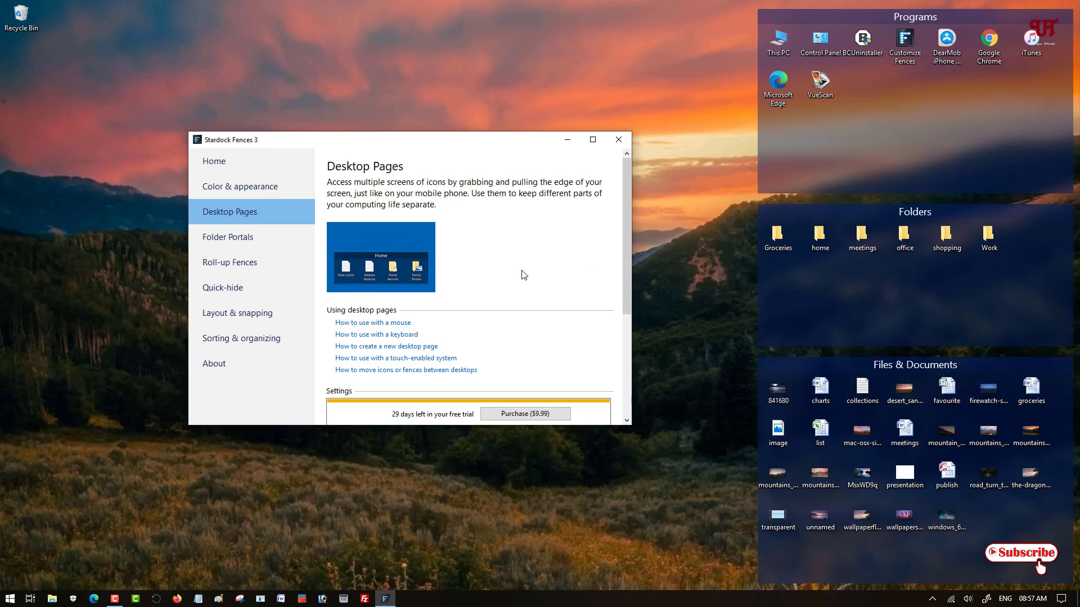
scroll(down, 3)
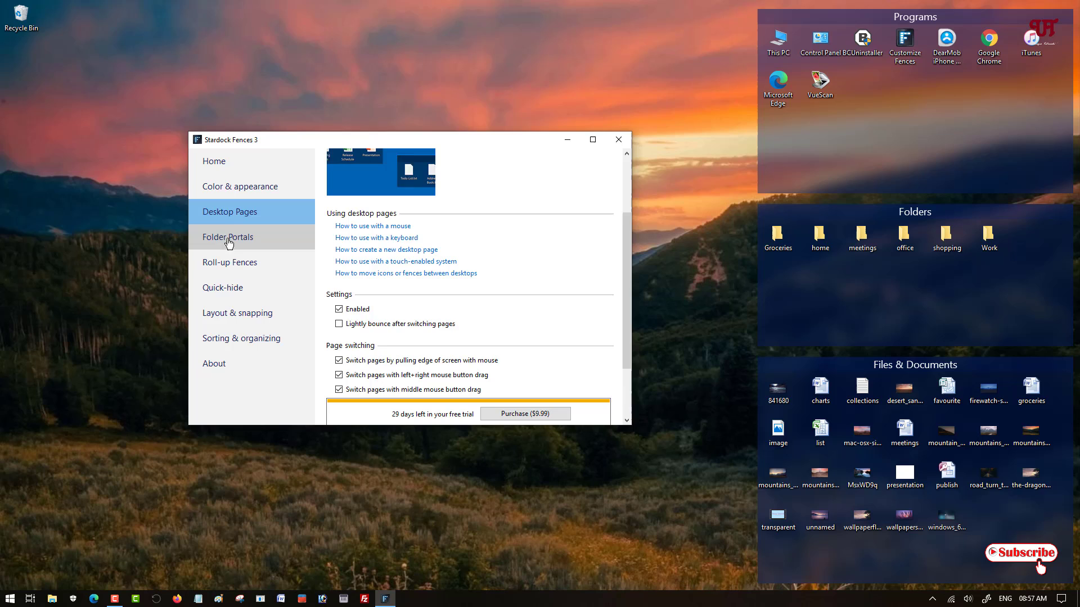
click(227, 237)
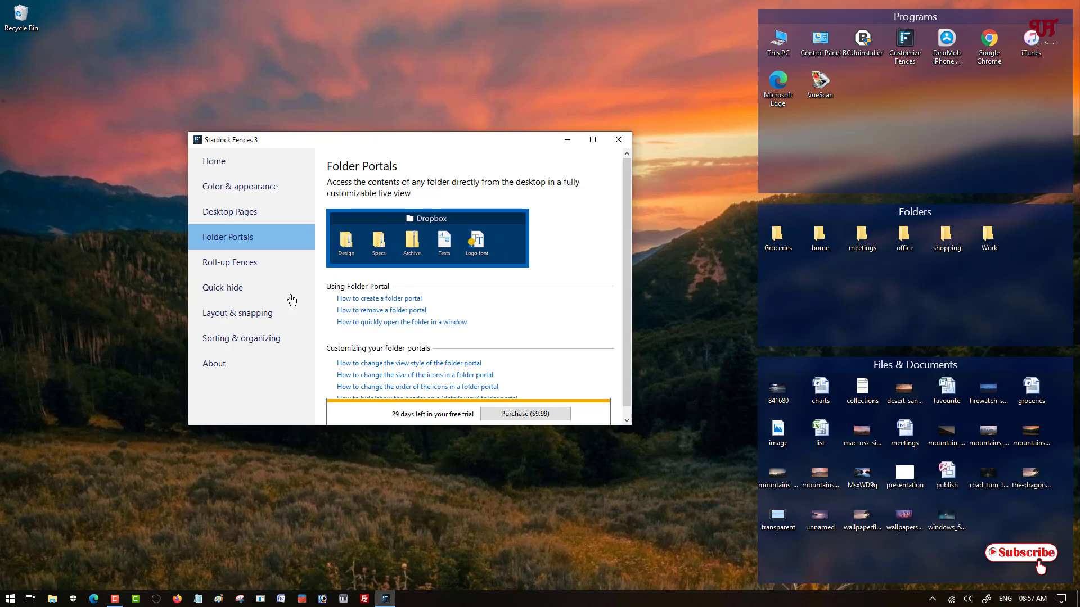
click(229, 262)
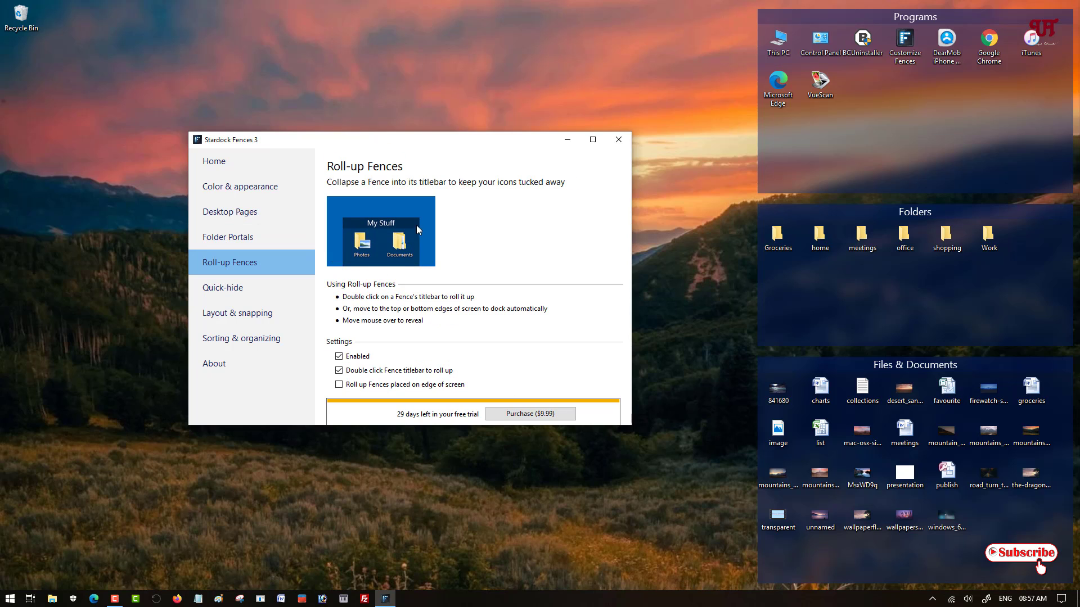
click(223, 287)
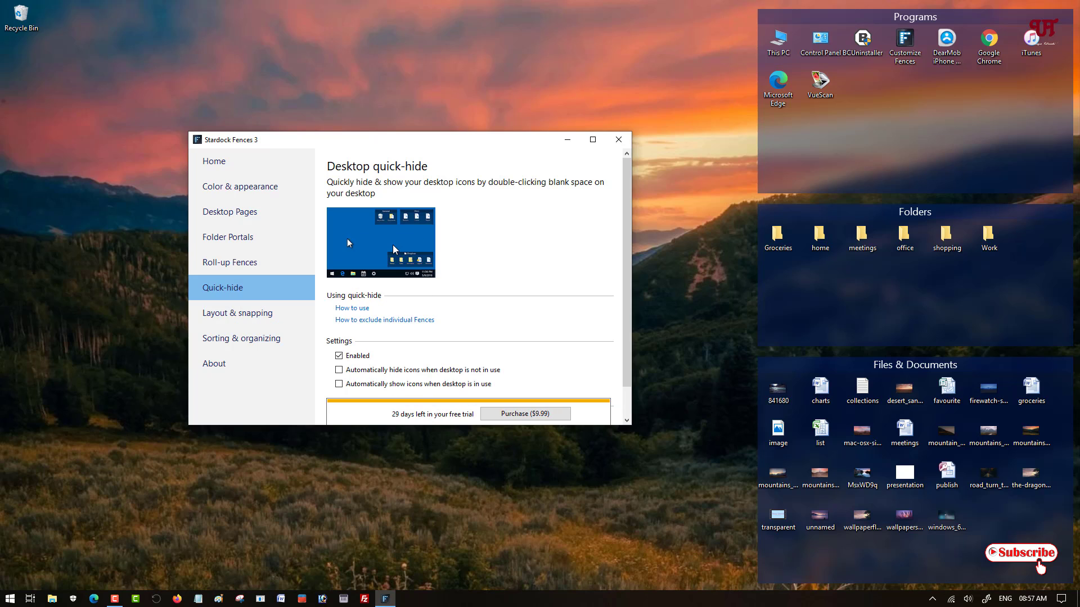
mouse_move(758, 110)
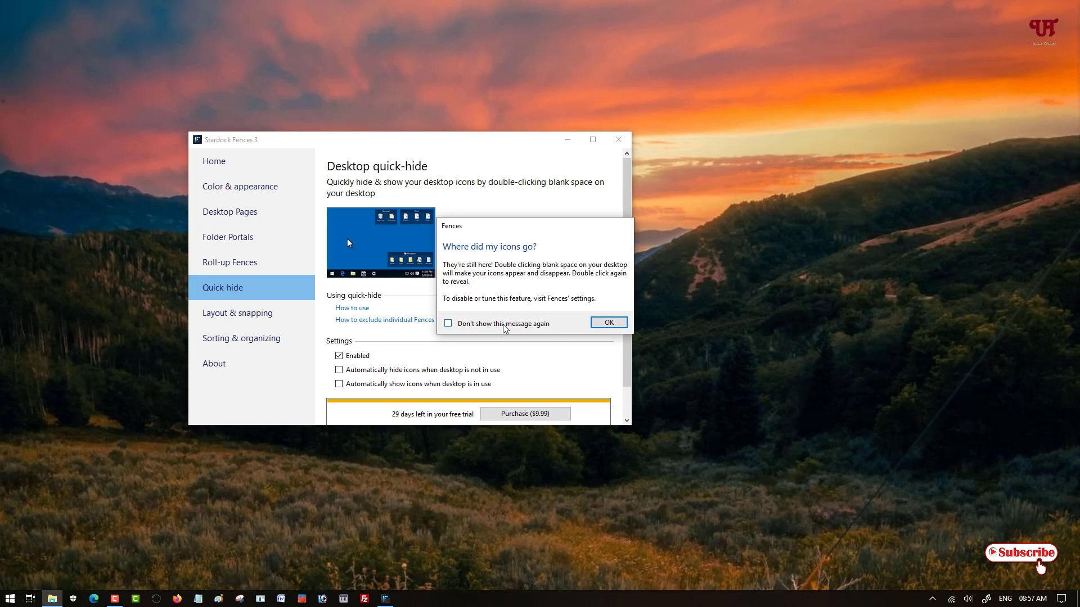
click(607, 323)
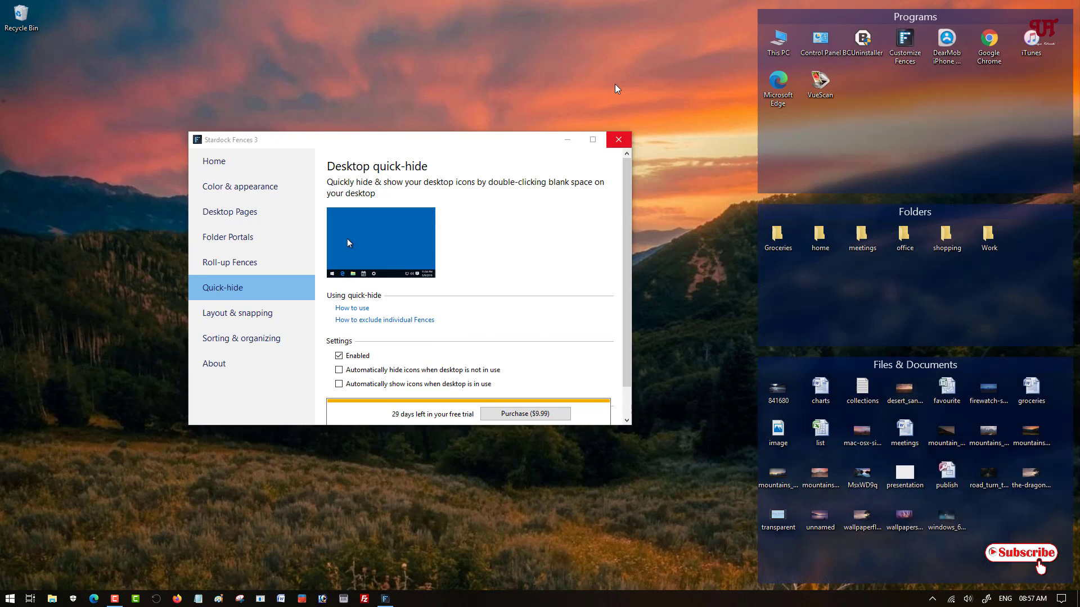
mouse_move(237, 312)
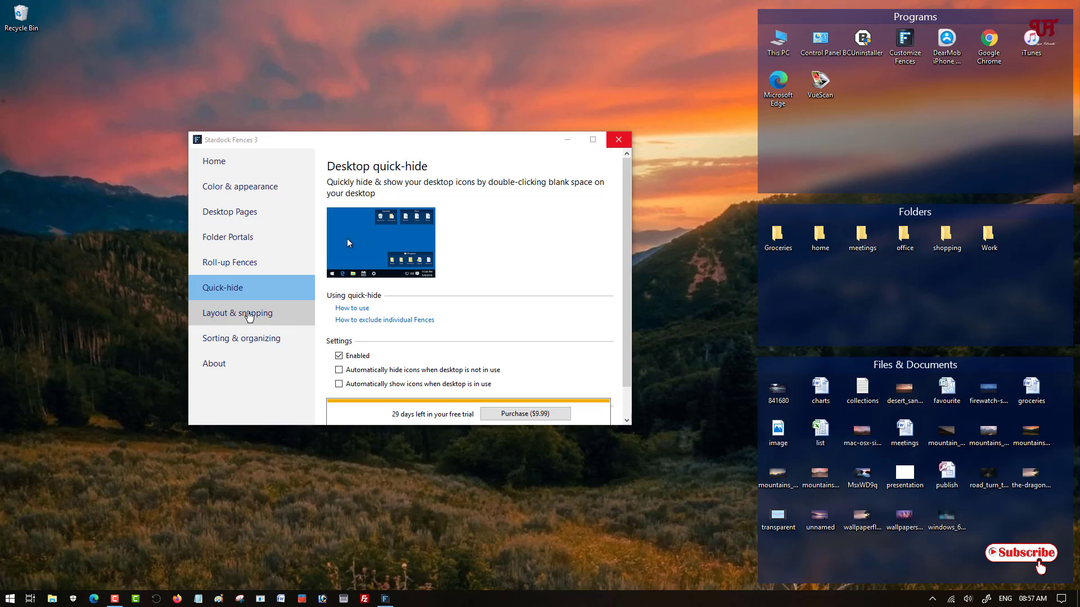
View the Layout & snapping and Sorting & organizing pages, then return to Home.
click(237, 313)
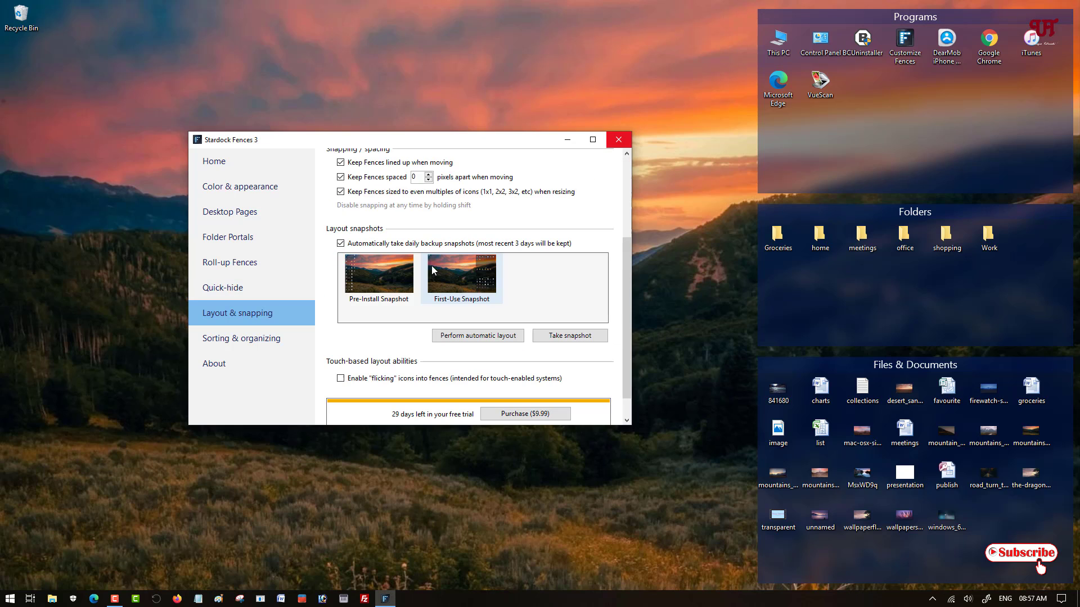
mouse_move(245, 338)
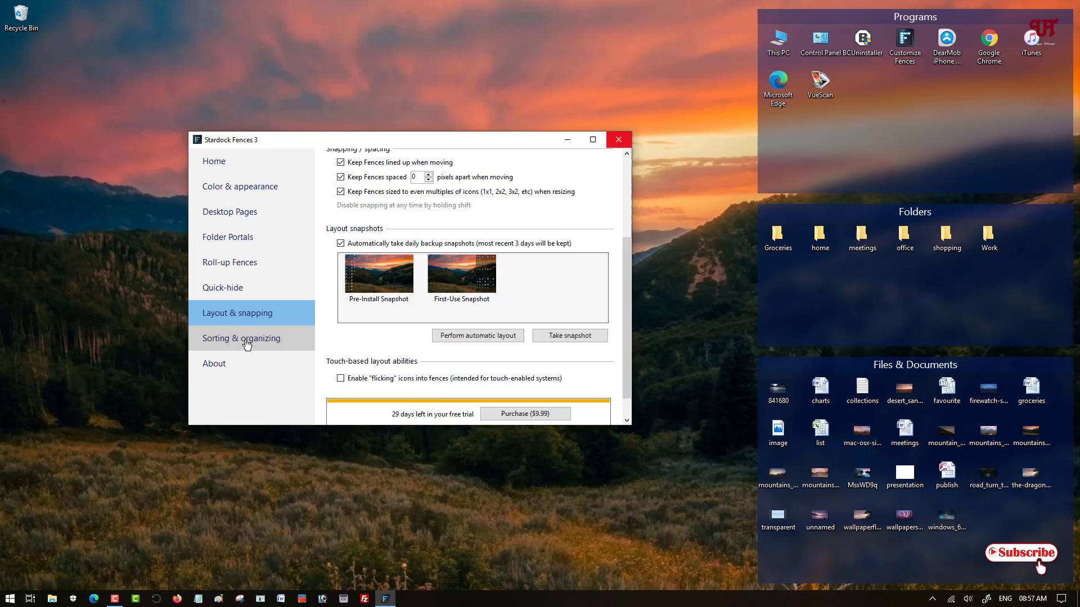
click(242, 338)
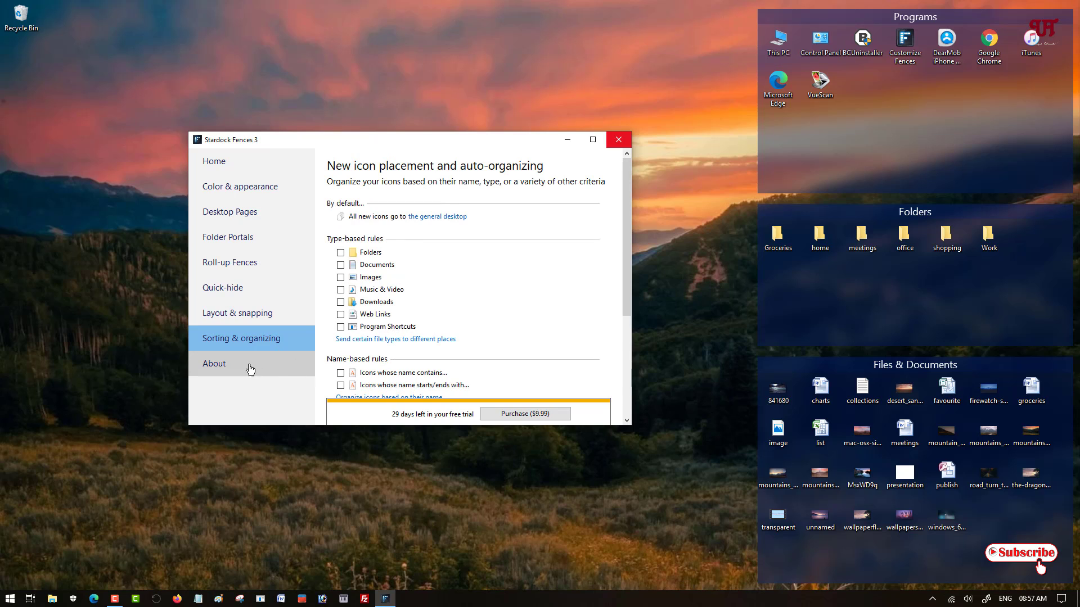
mouse_move(240, 171)
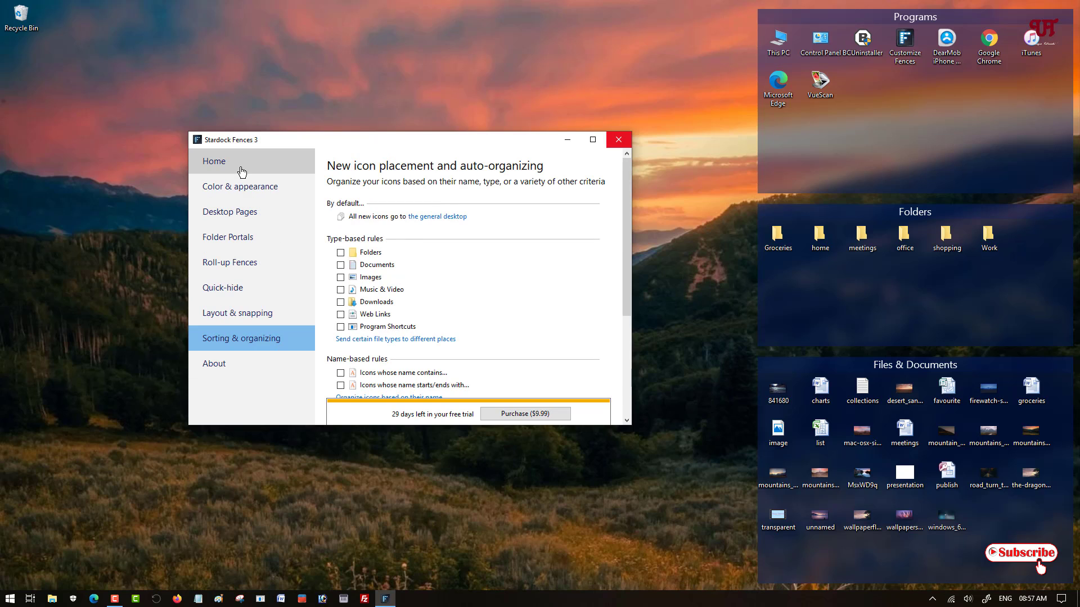
click(214, 162)
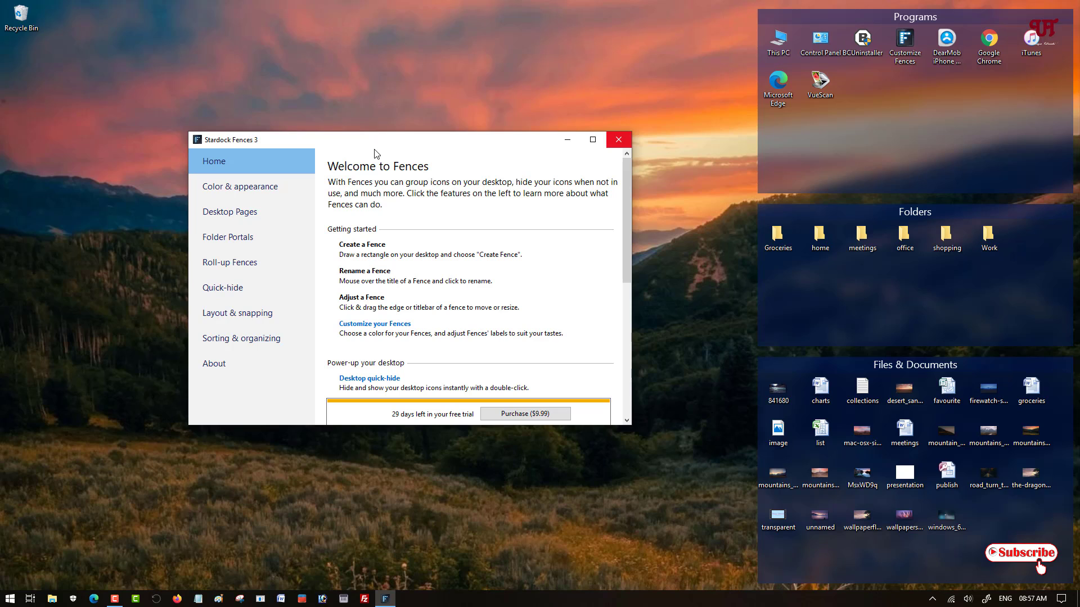
mouse_move(700, 214)
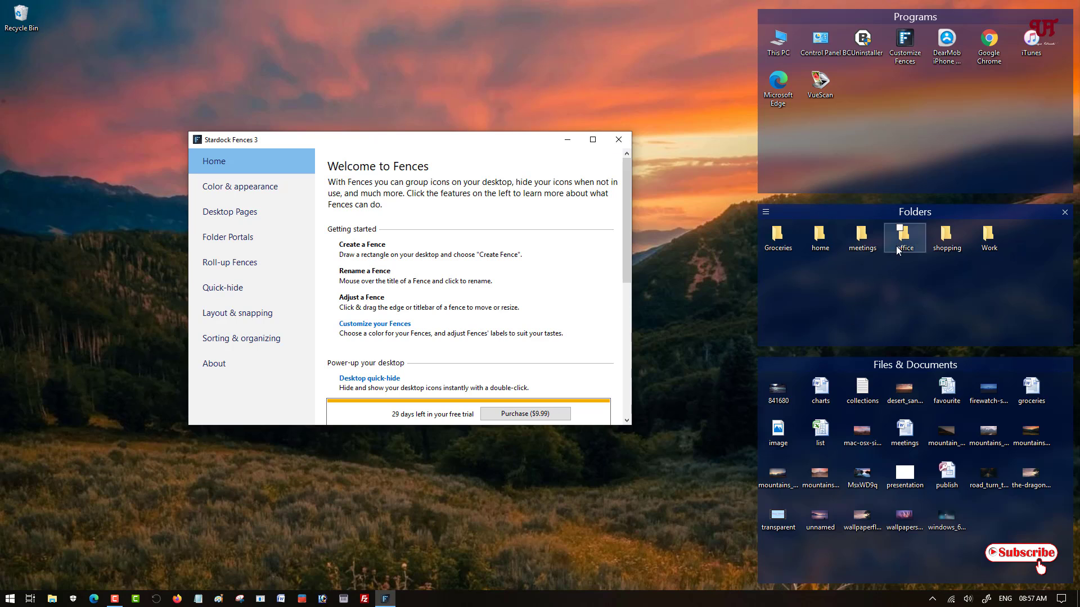
mouse_move(974, 337)
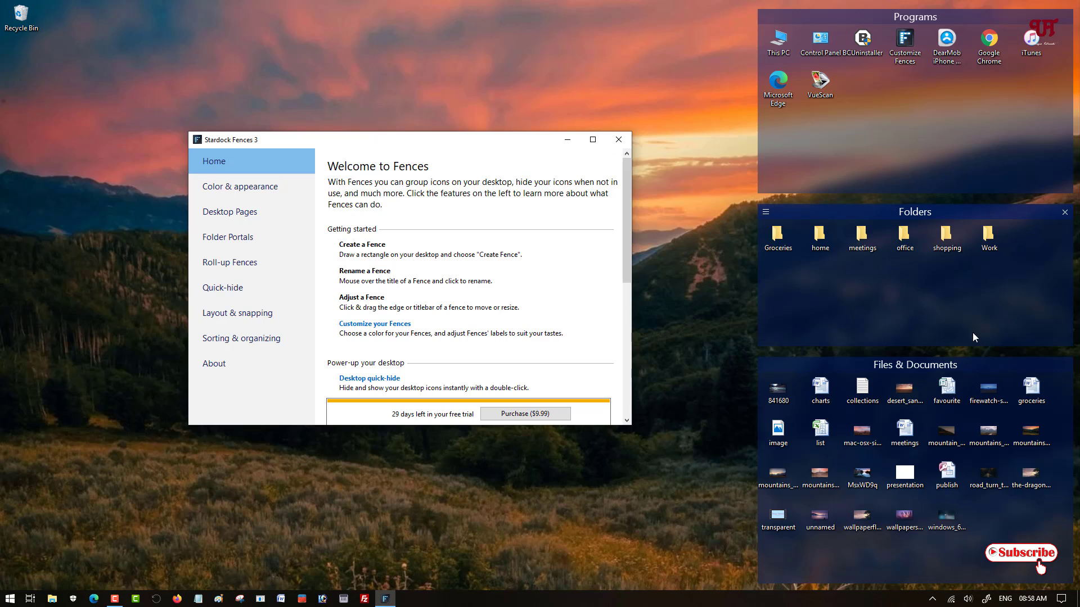
mouse_move(617, 139)
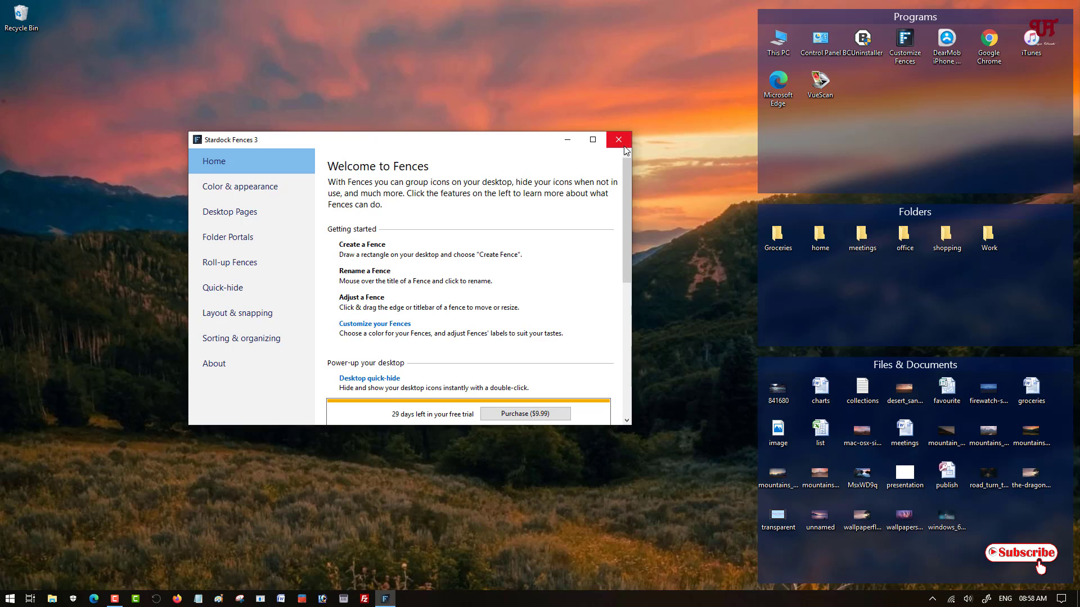
mouse_move(512, 148)
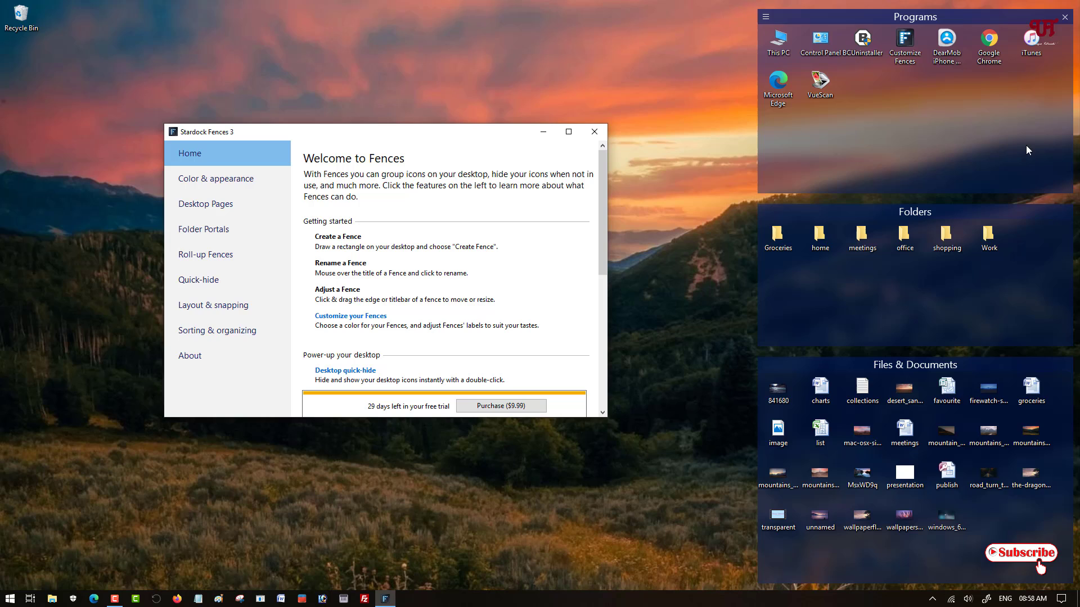
mouse_move(522, 283)
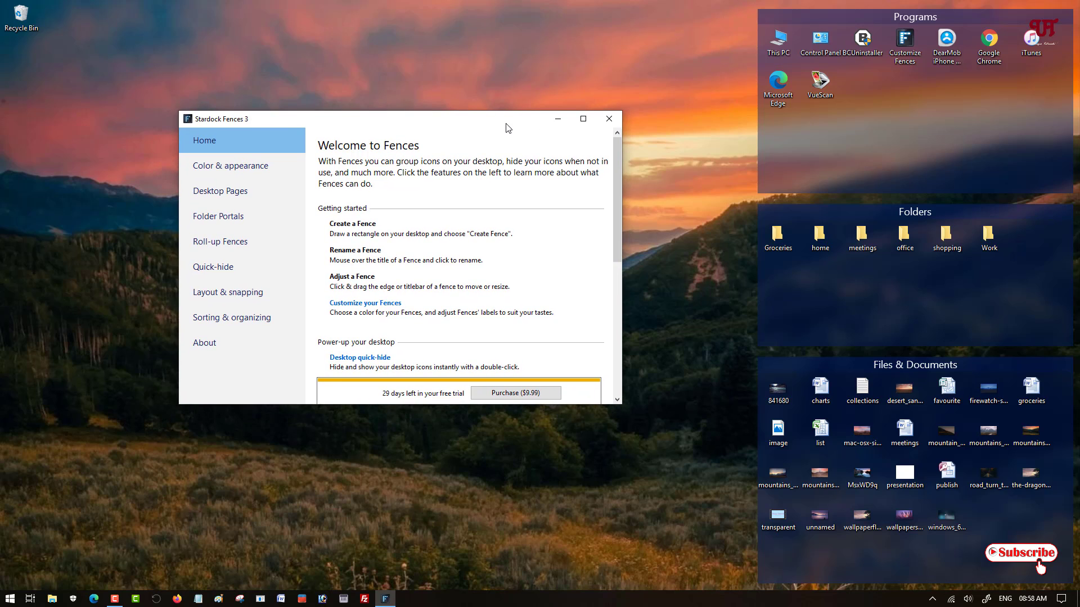
mouse_move(609, 118)
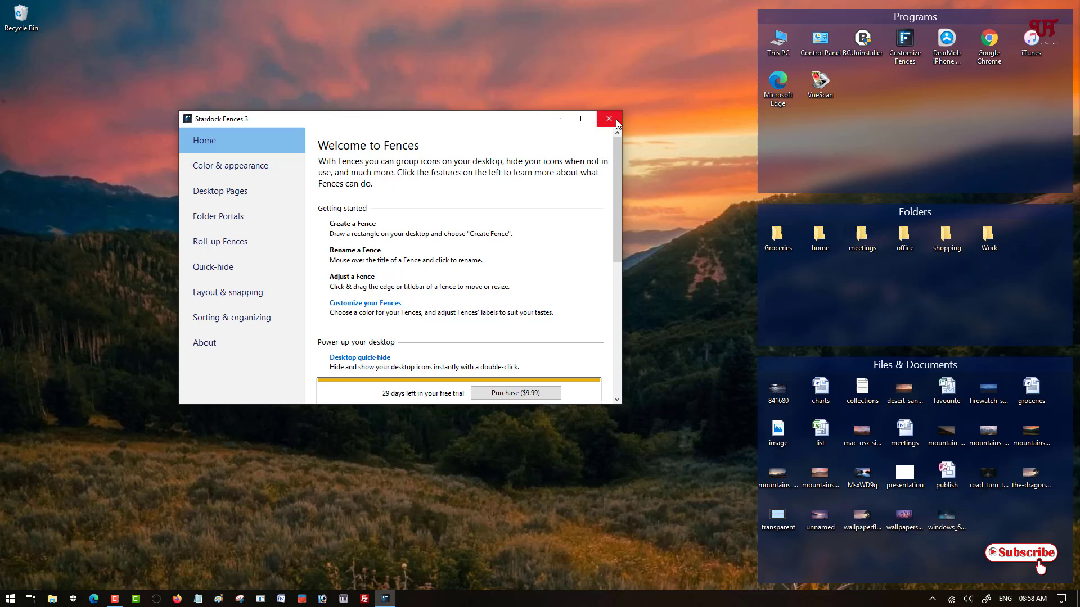
Close the Stardock Fences 3 settings window using its top-right X button.
click(608, 119)
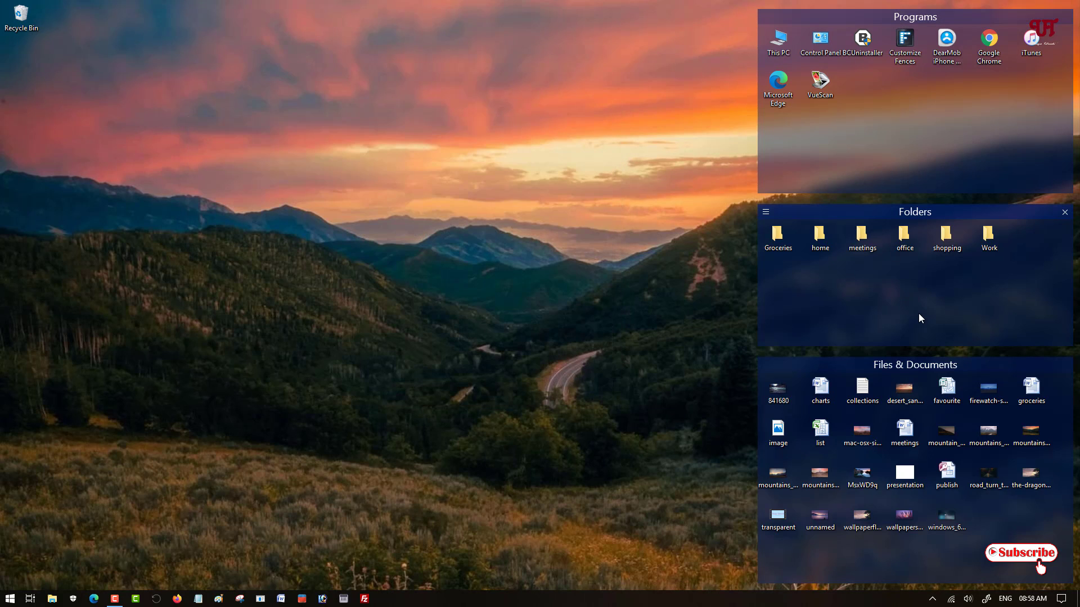